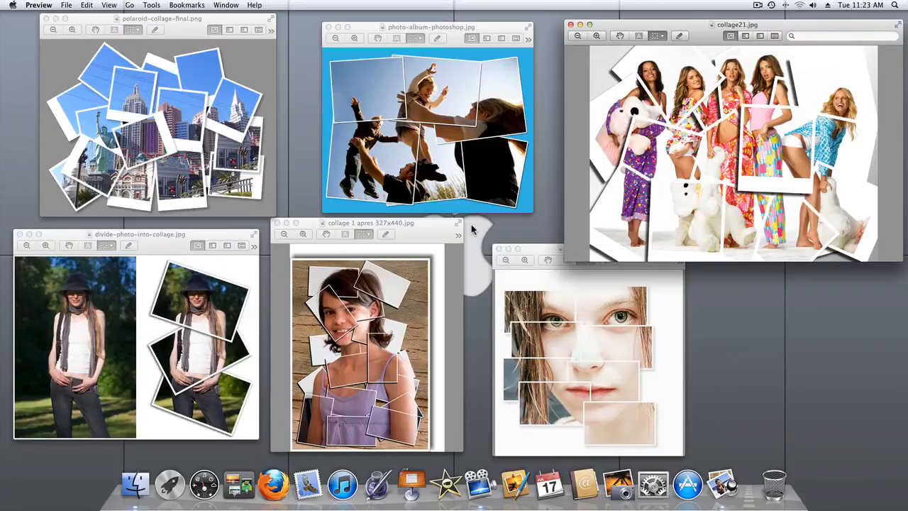
mouse_move(522, 225)
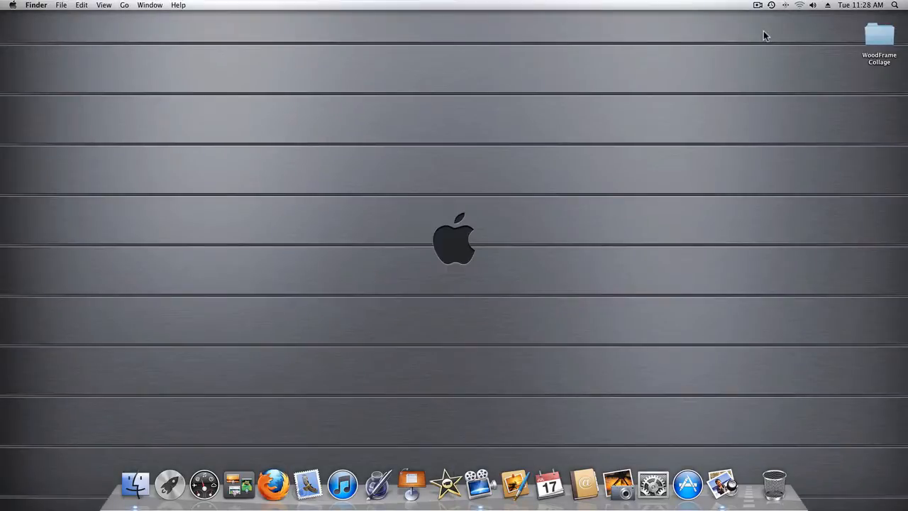
mouse_move(681, 105)
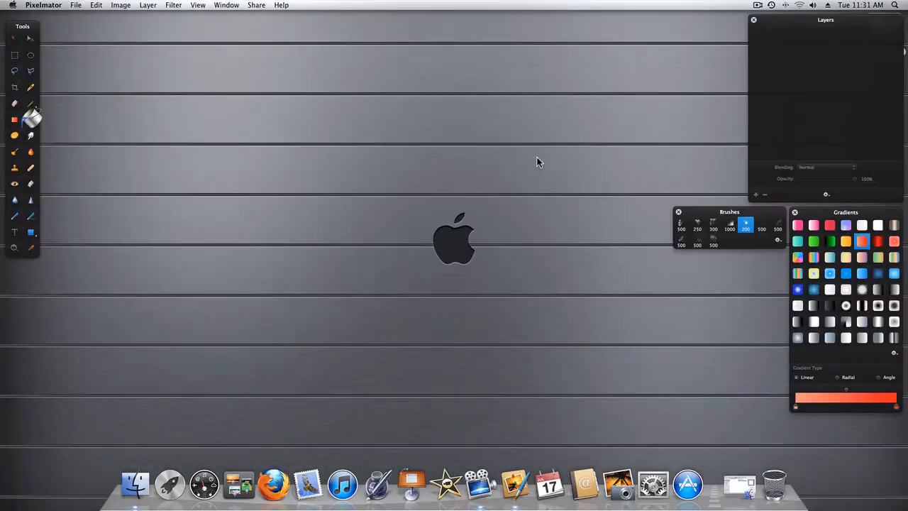
mouse_move(531, 179)
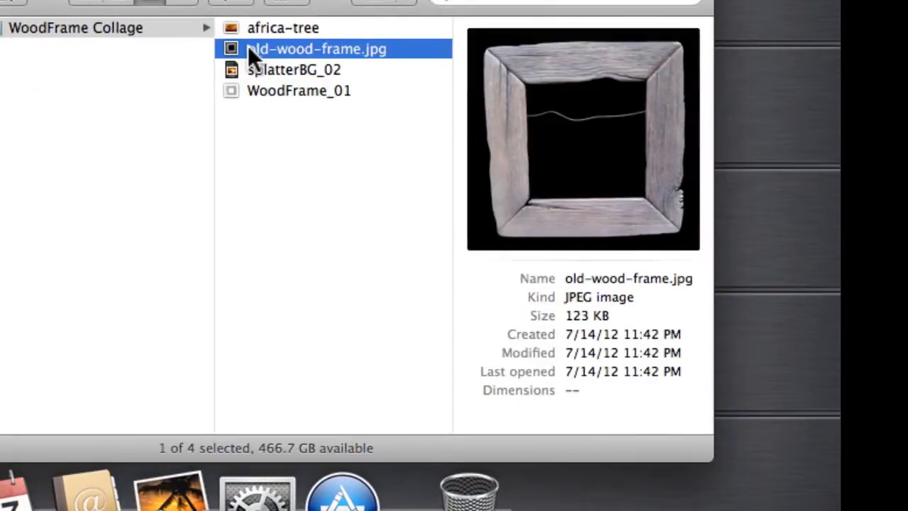
Step: Open old-wood-frame.jpg from Finder with Pixelmator via the Open With menu
right_click(315, 48)
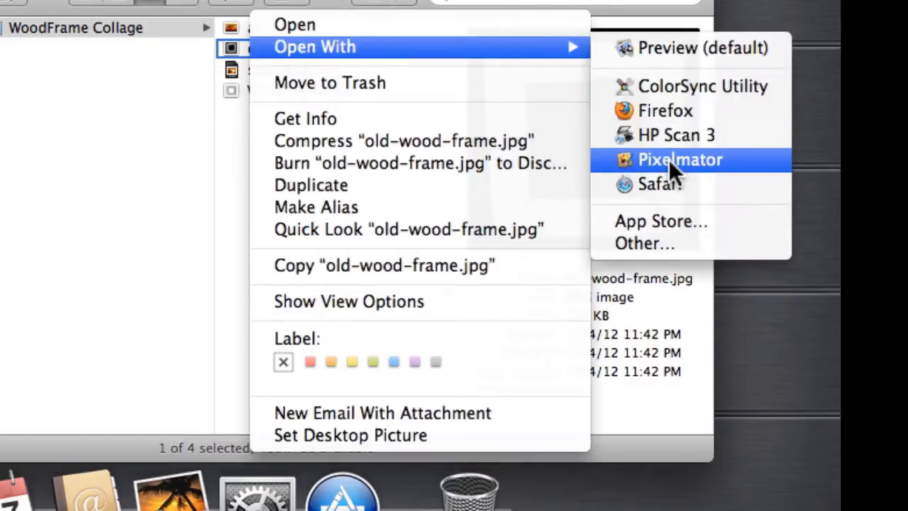
left_click(678, 159)
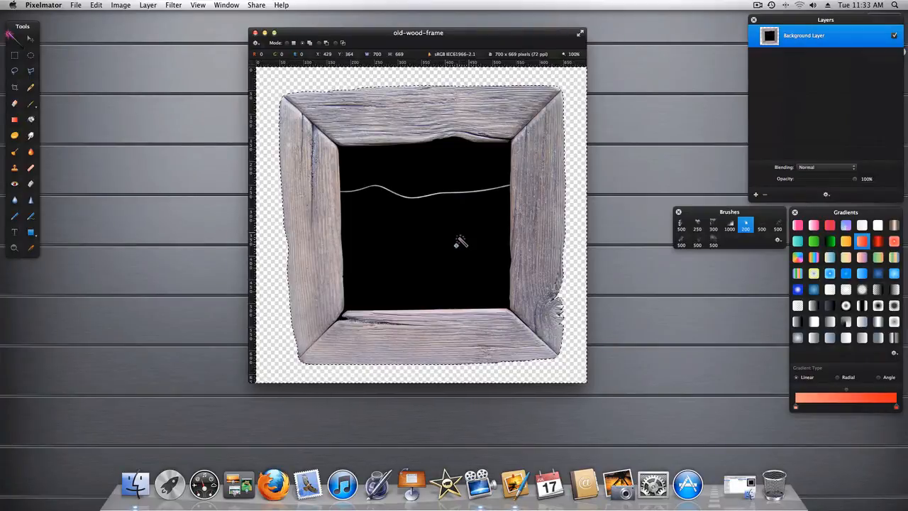
mouse_move(433, 238)
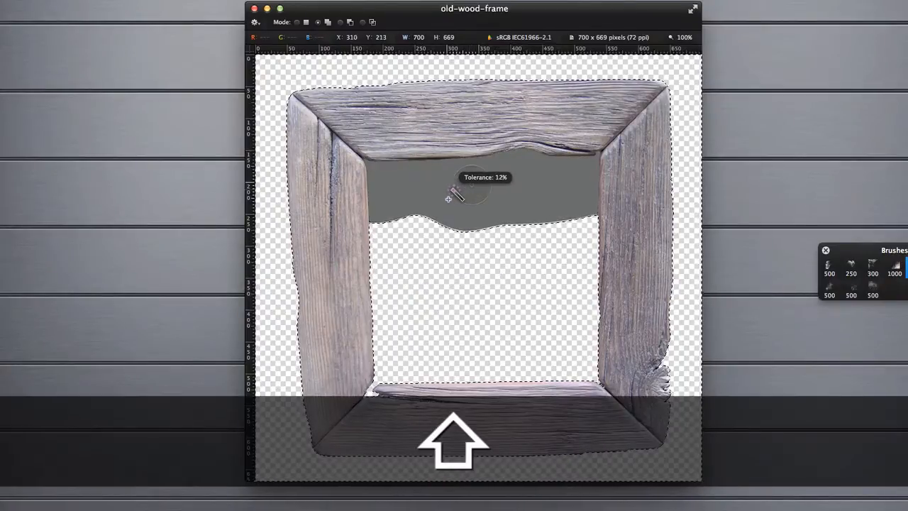
Step: Select and delete the frame's black interior with the Magic Wand, then deselect
left_click(449, 199)
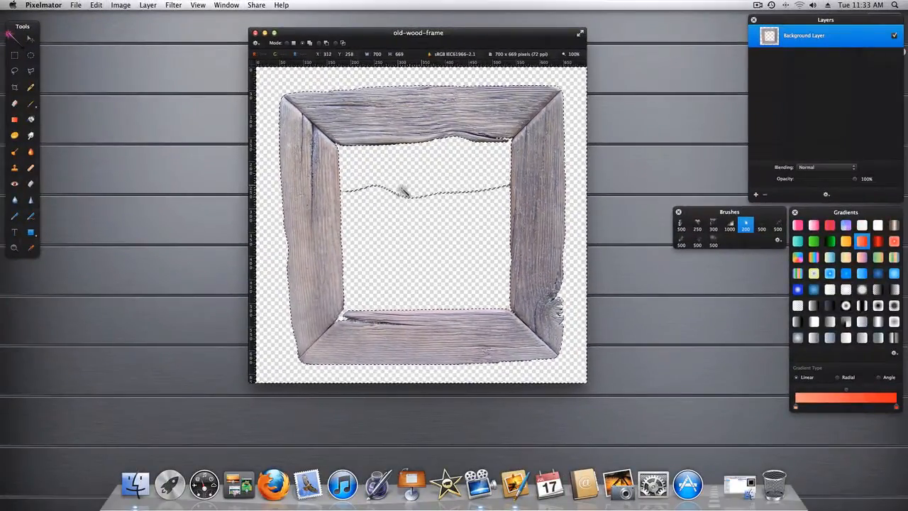
key("cmd+d")
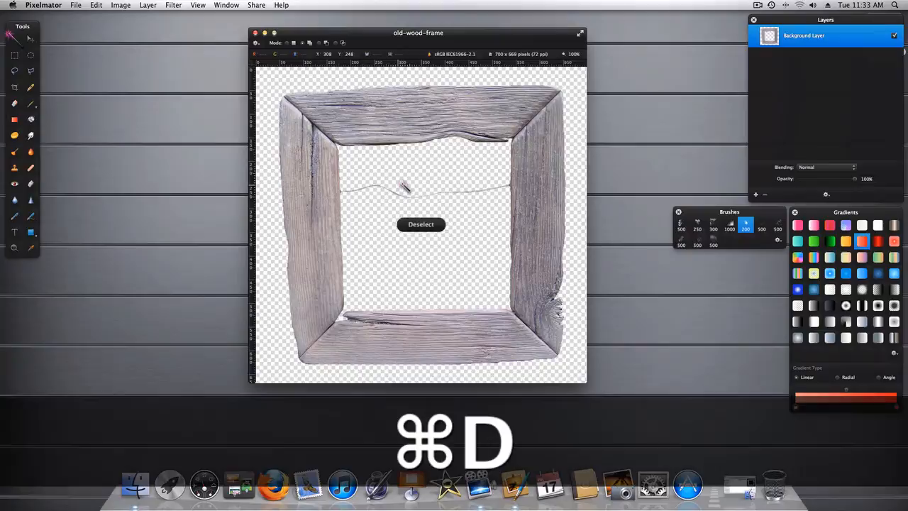
key("cmd+d")
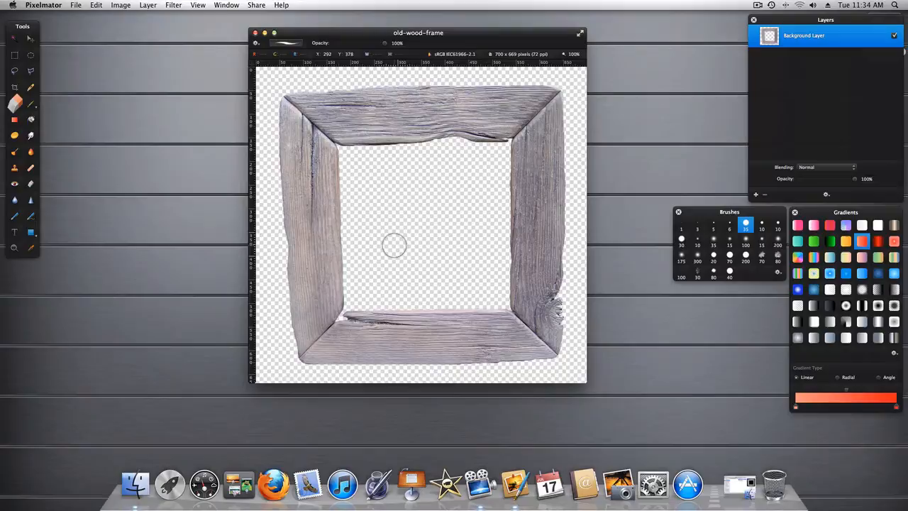
mouse_move(179, 46)
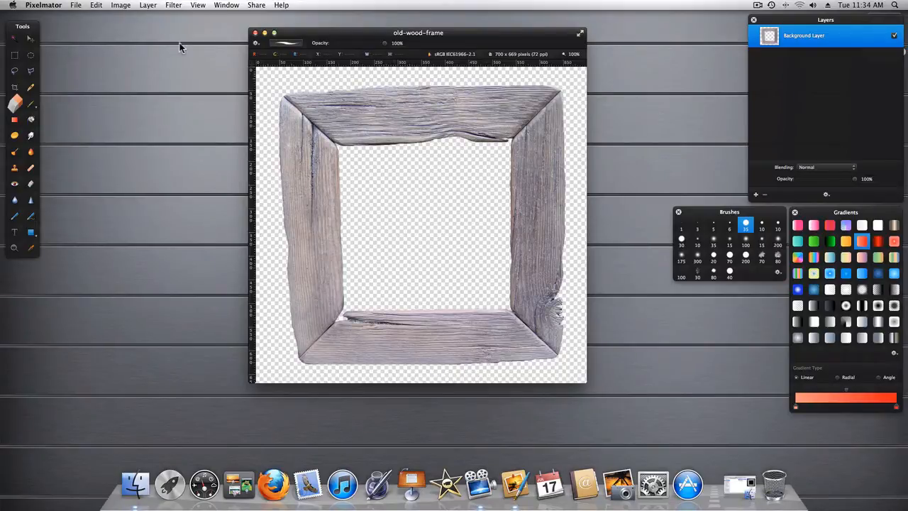
Step: Export the cleaned transparent frame image through Share > Export
left_click(256, 6)
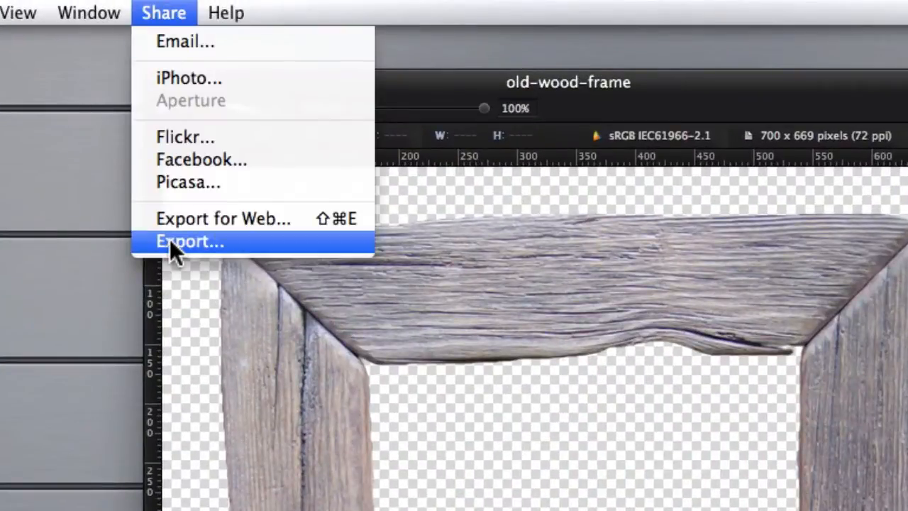
left_click(190, 241)
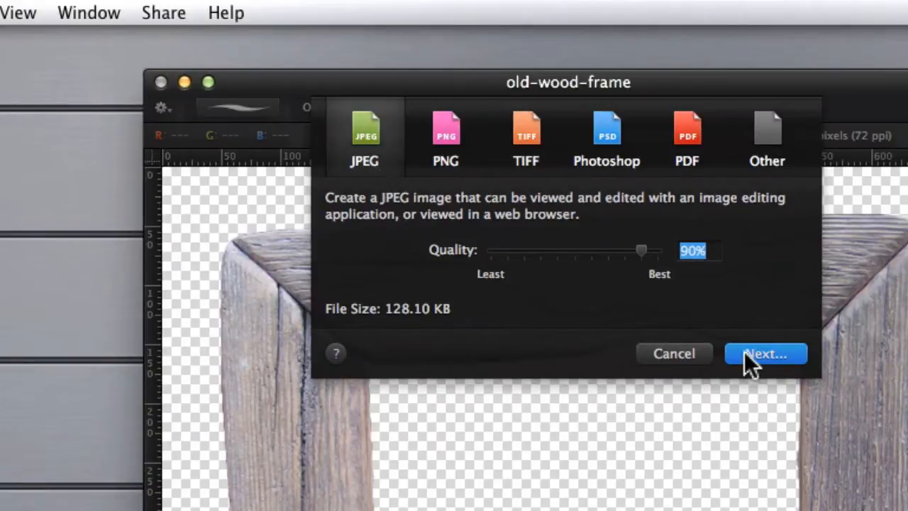
mouse_move(248, 120)
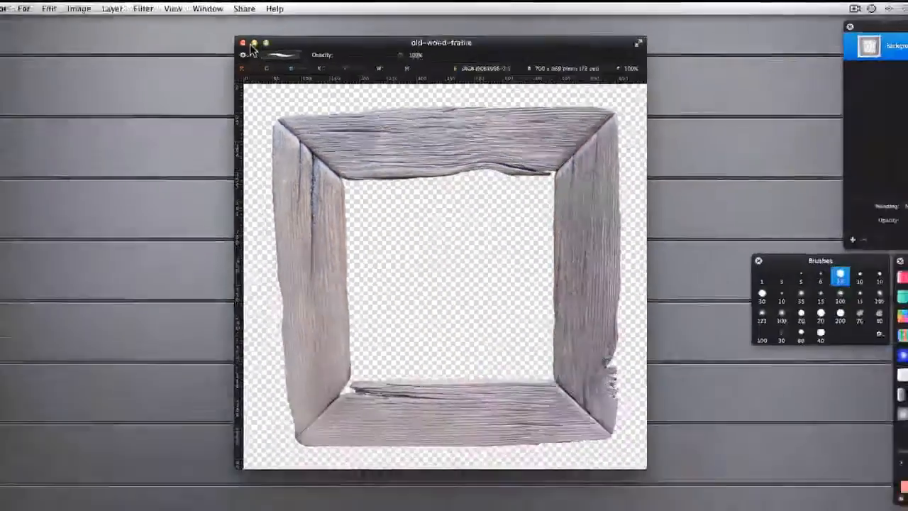
Step: Close the old-wood-frame document, dismissing the save prompt
left_click(244, 43)
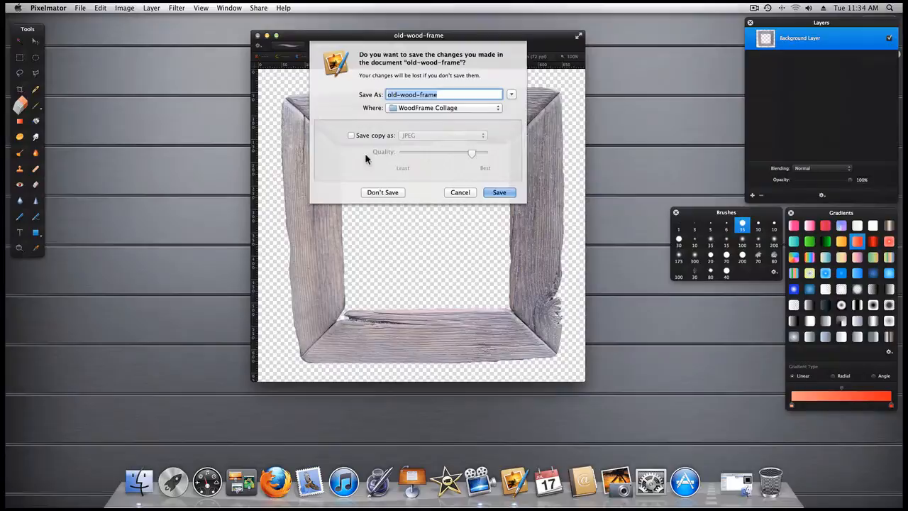
left_click(383, 193)
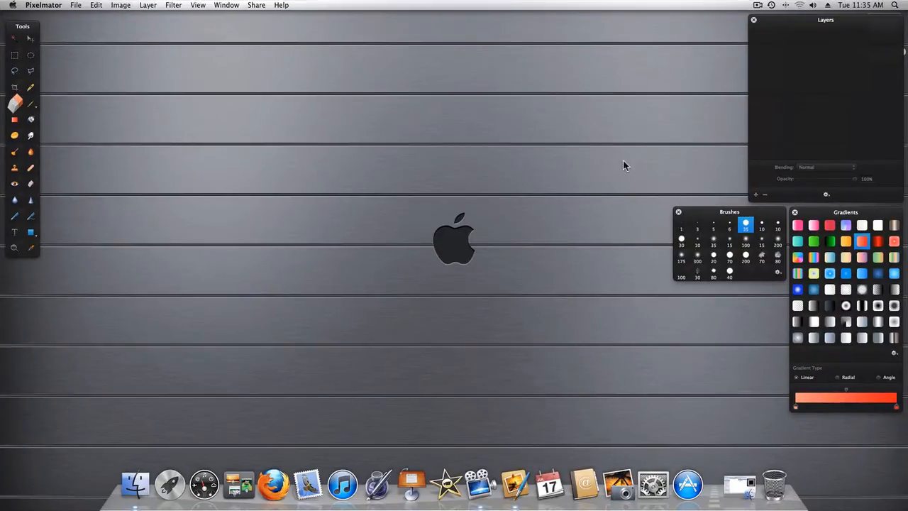
mouse_move(740, 490)
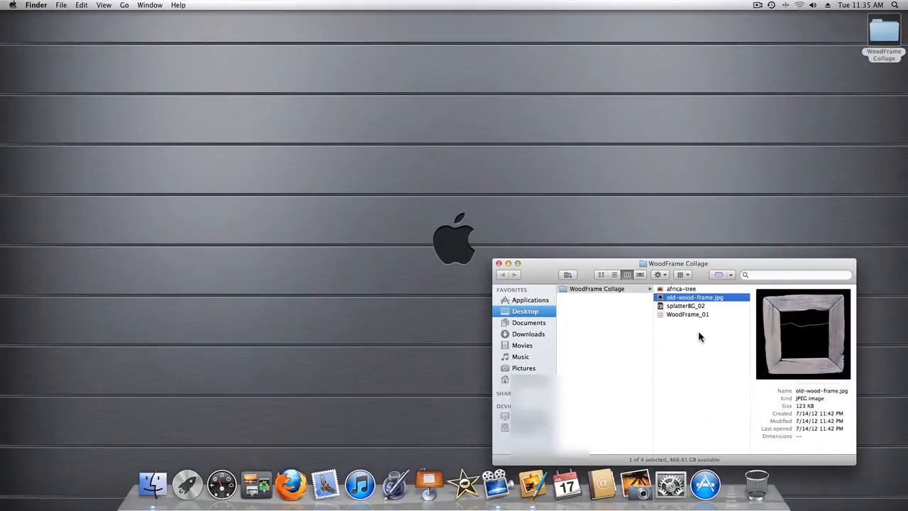
Step: Open the splatterBG_02 splatter image from Finder in Pixelmator
left_click(685, 306)
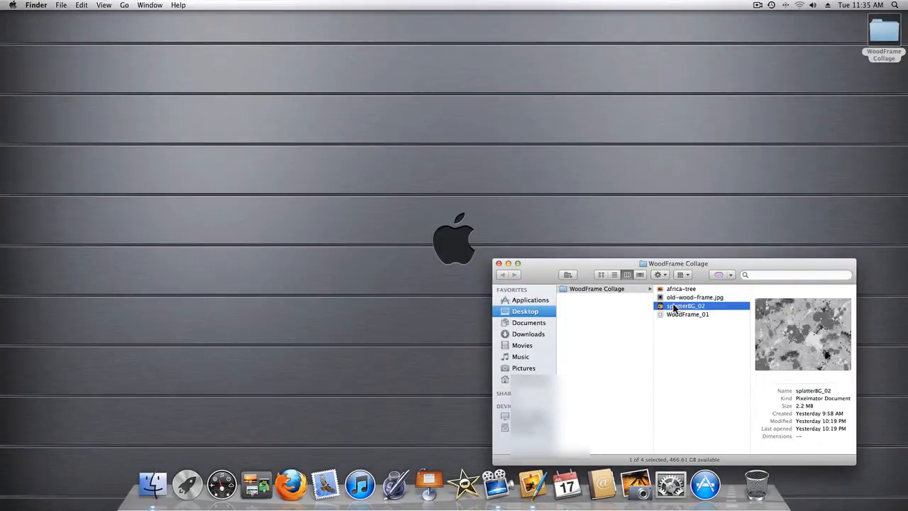
right_click(684, 307)
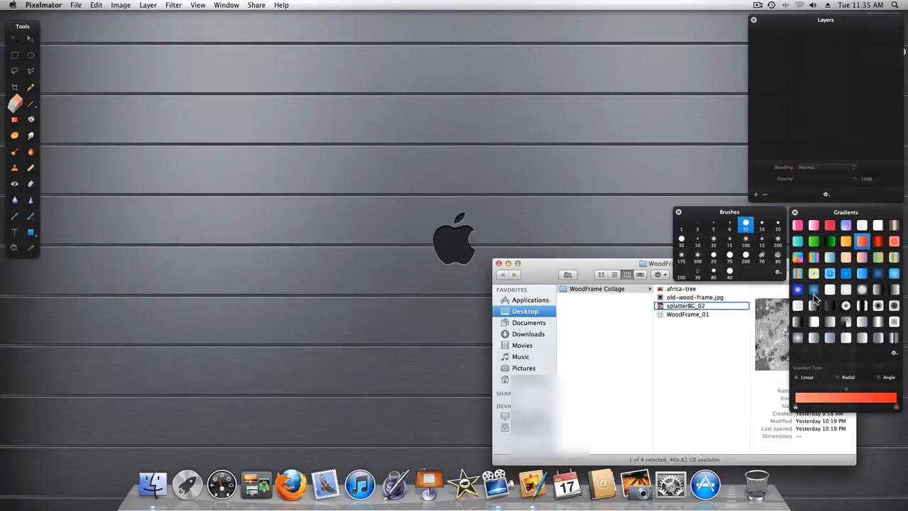
double_click(686, 306)
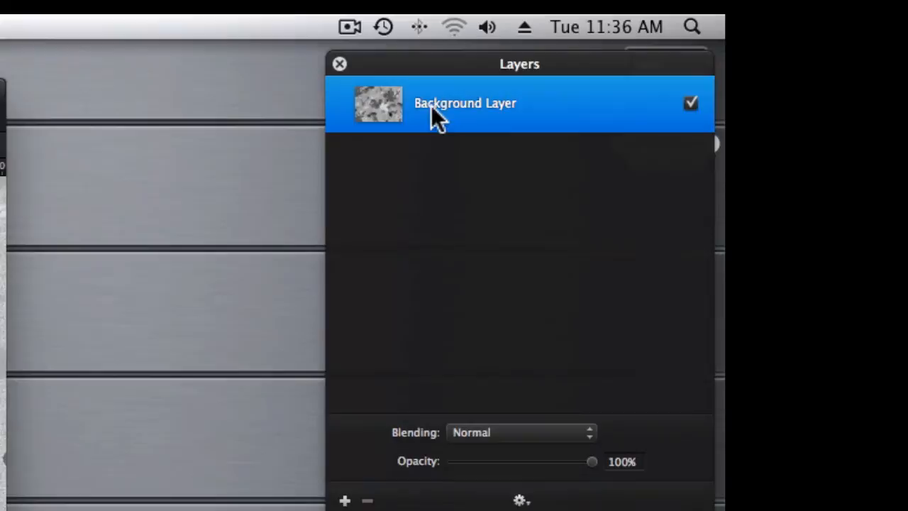
Step: Rename the splatter image's single layer to Foreground
double_click(466, 103)
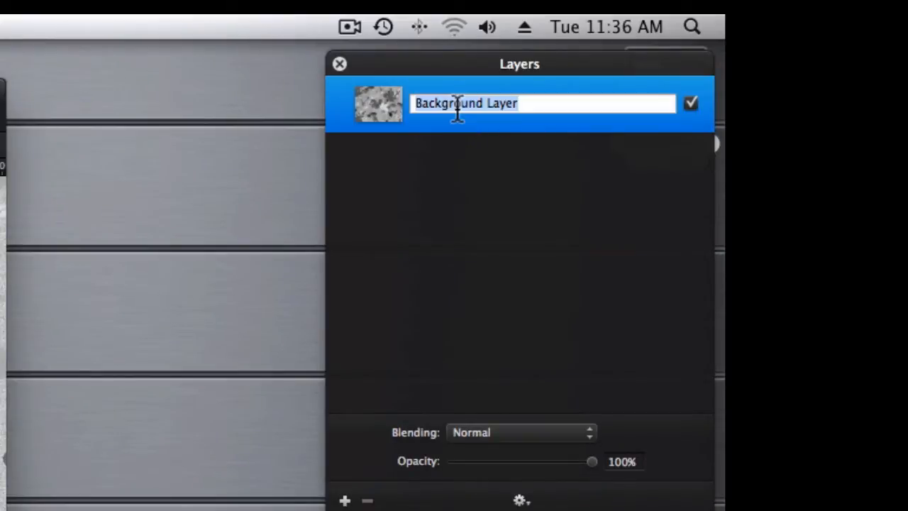
type("F")
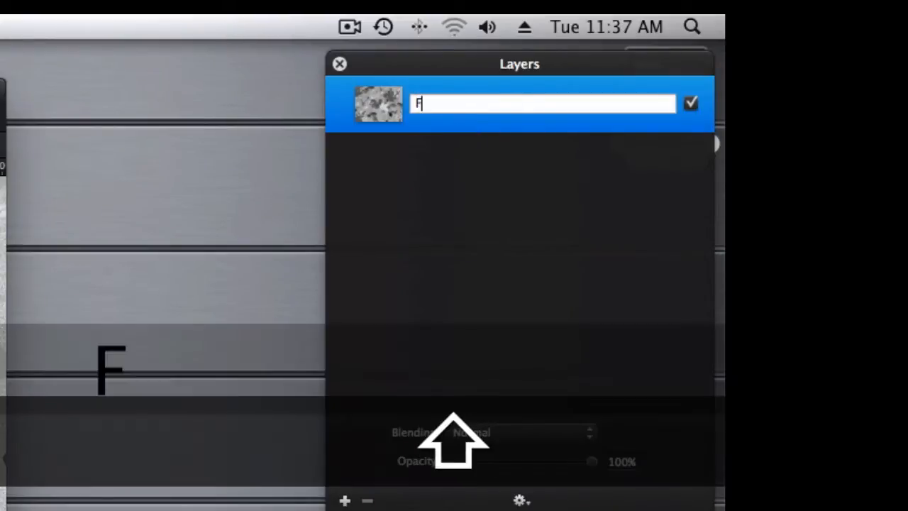
type("oregro")
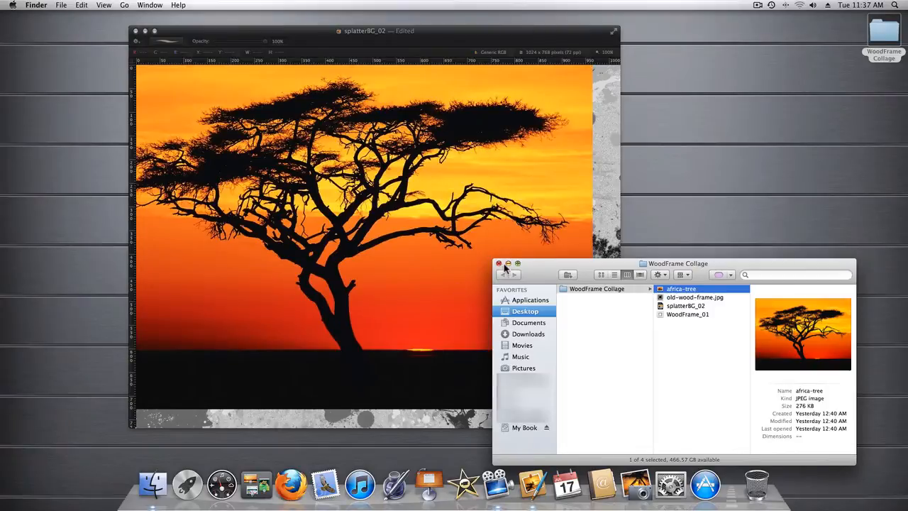
Step: Close Finder and rename the dropped africa-tree layer to Background
left_click(499, 263)
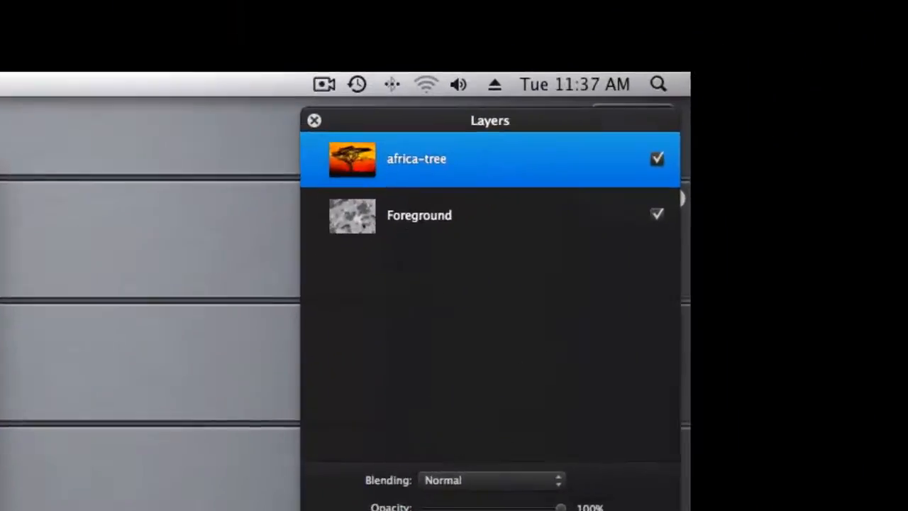
double_click(418, 159)
type("Background")
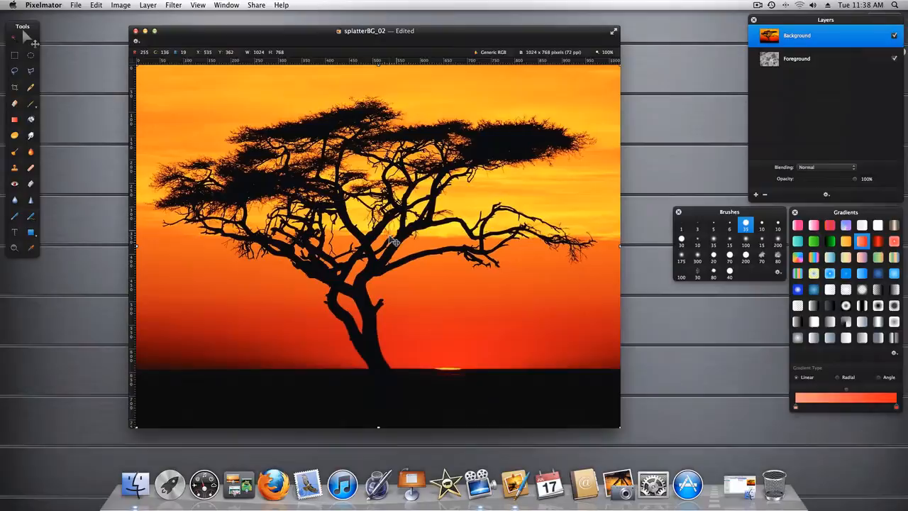
mouse_move(645, 396)
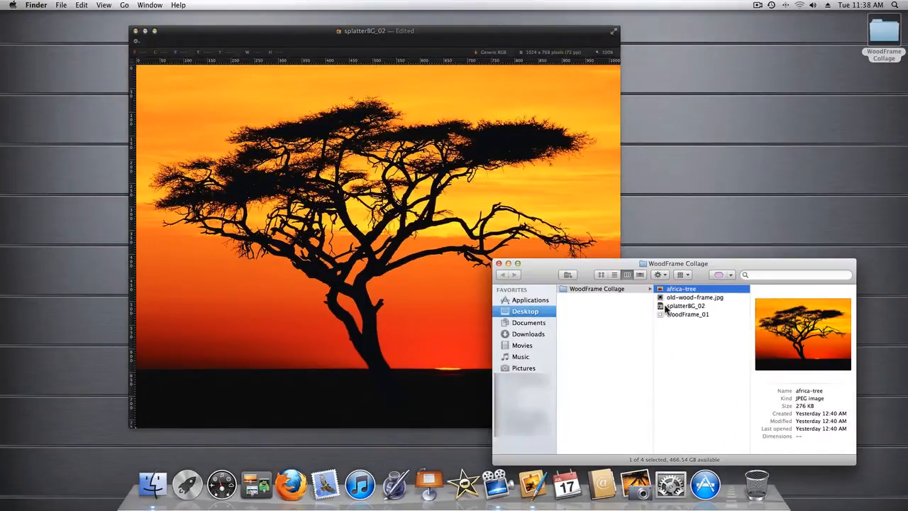
Step: Place WoodFrame_01 into the document and position the shrunken frame toward the upper left
left_click(687, 315)
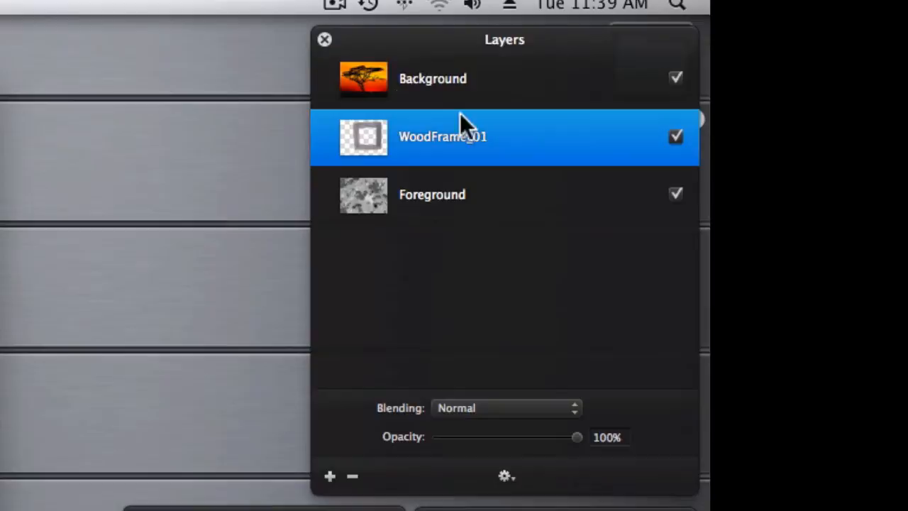
mouse_move(409, 215)
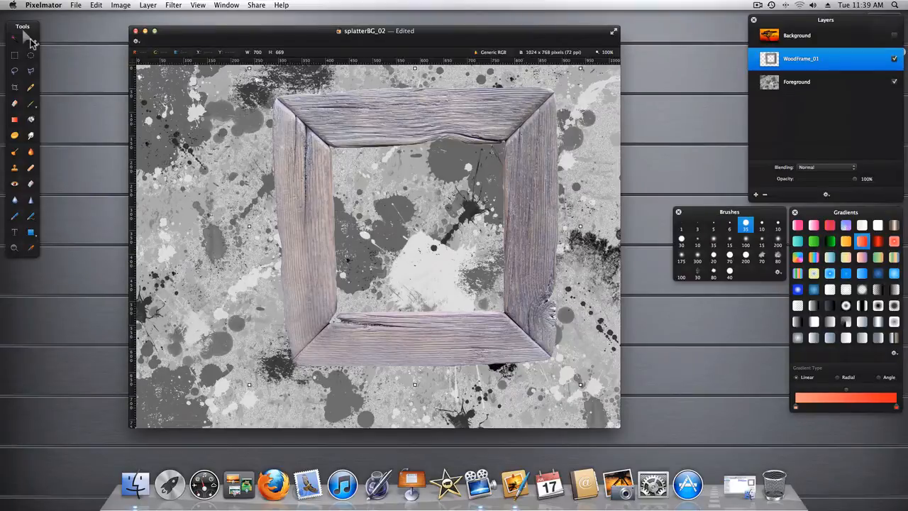
mouse_move(355, 125)
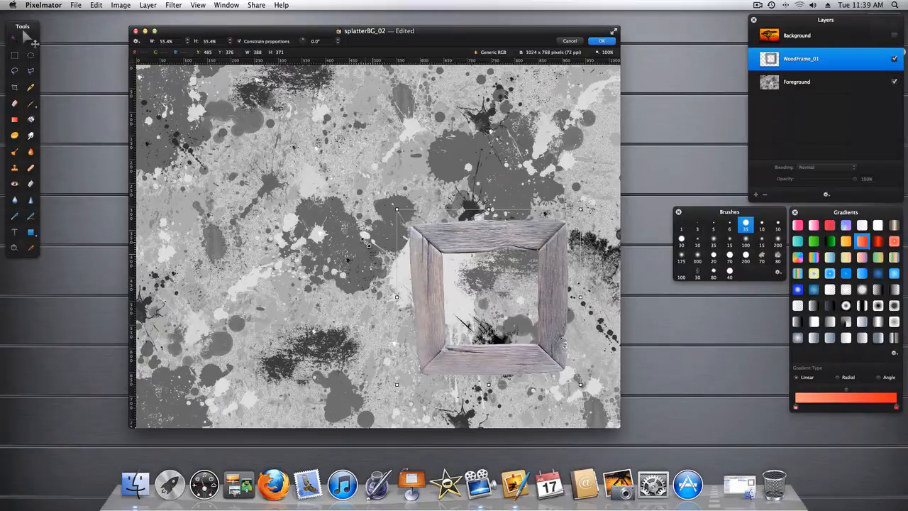
left_click_drag(489, 294, 344, 225)
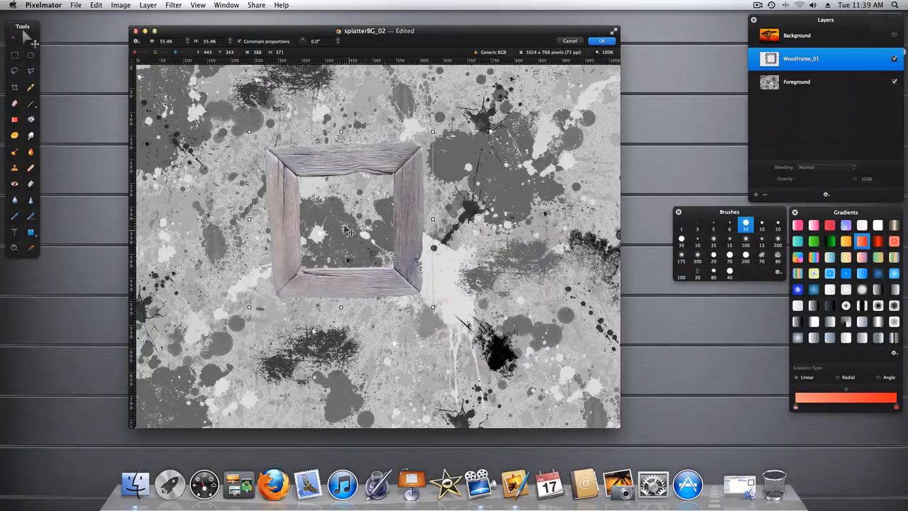
left_click_drag(348, 230, 377, 253)
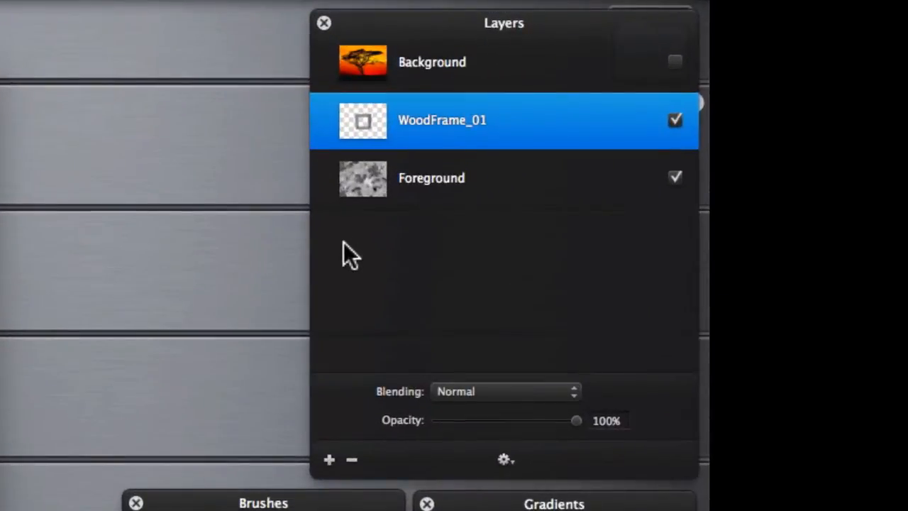
Step: Add a new empty layer above the frame and hide the Foreground layer
left_click(330, 460)
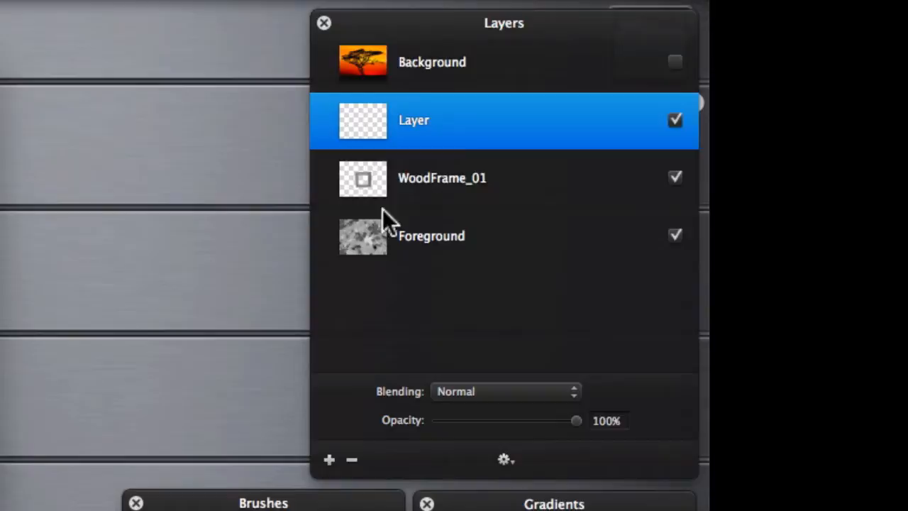
left_click(675, 235)
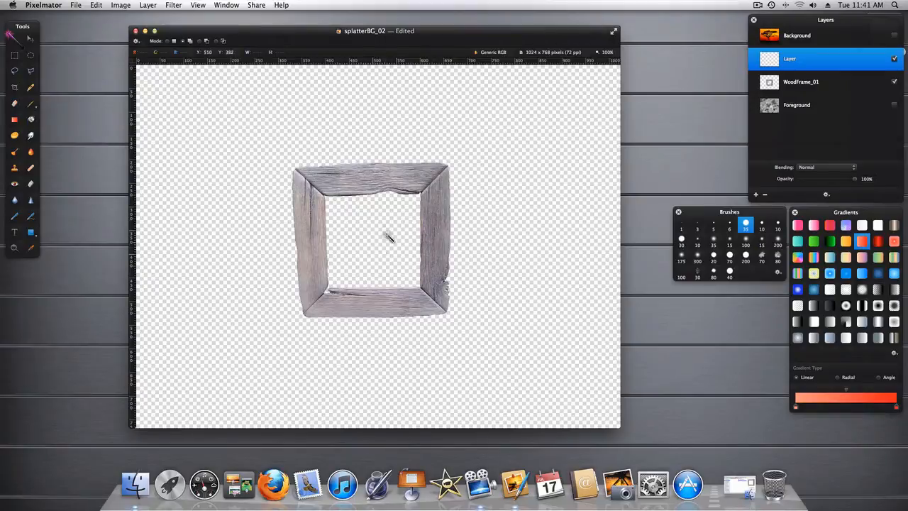
mouse_move(367, 235)
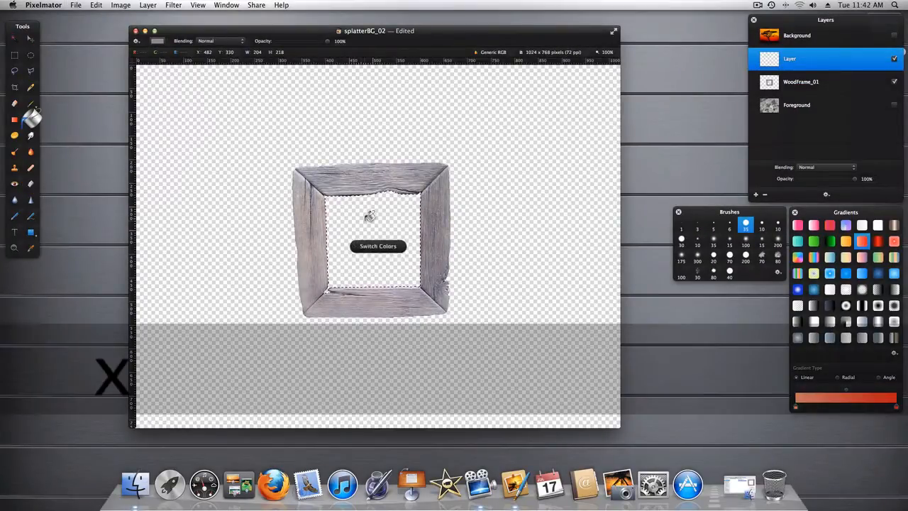
Step: Fill the frame's selected opening with solid black on the new layer
left_click(157, 40)
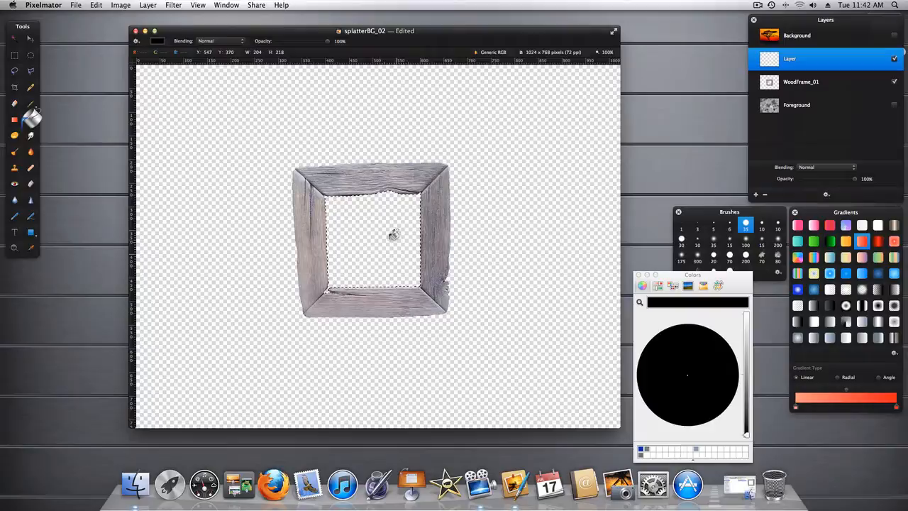
left_click(369, 238)
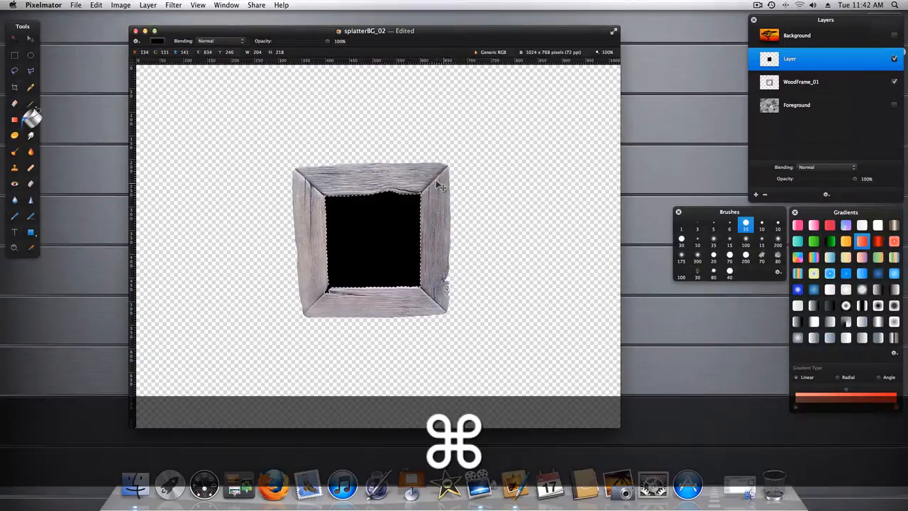
key("cmd+d")
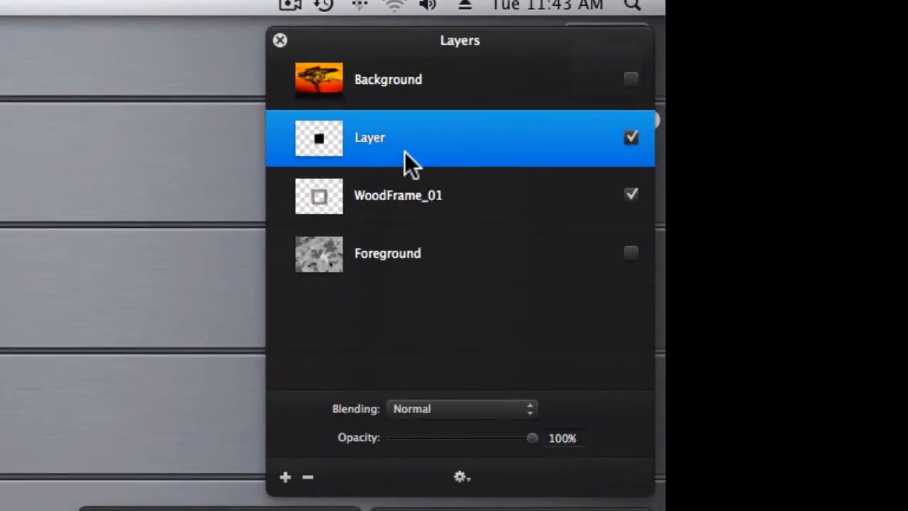
mouse_move(394, 210)
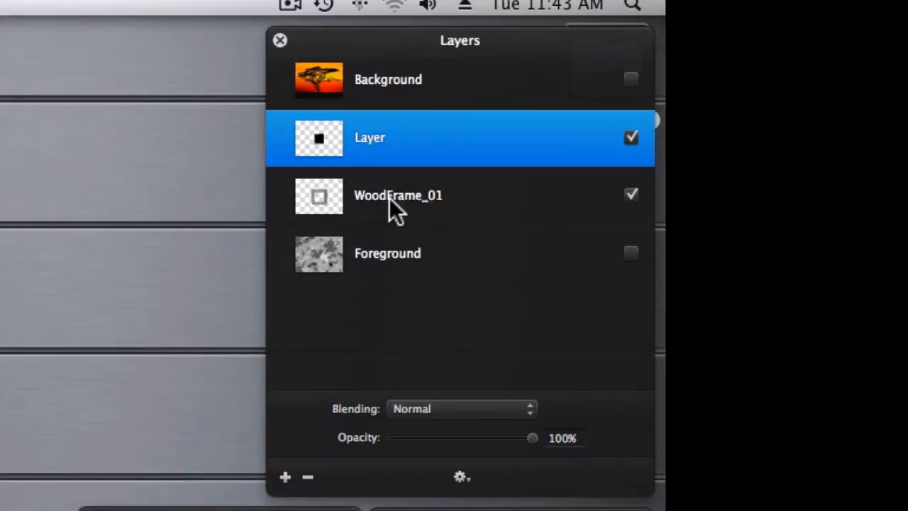
Step: Link the black fill layer with WoodFrame_01
left_click(398, 196)
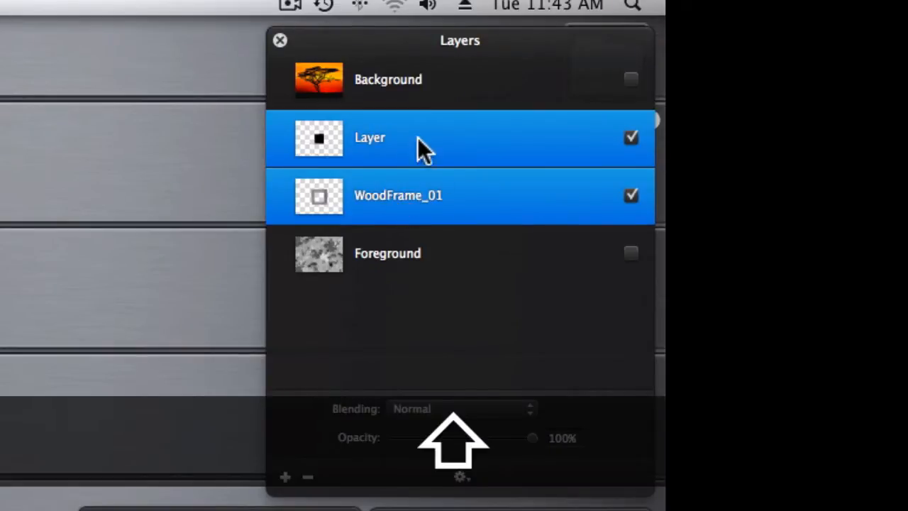
right_click(425, 138)
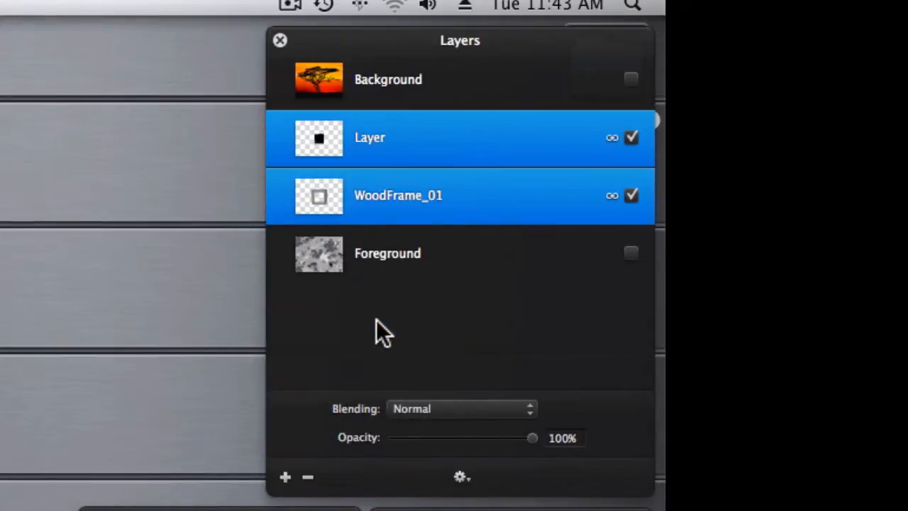
mouse_move(475, 139)
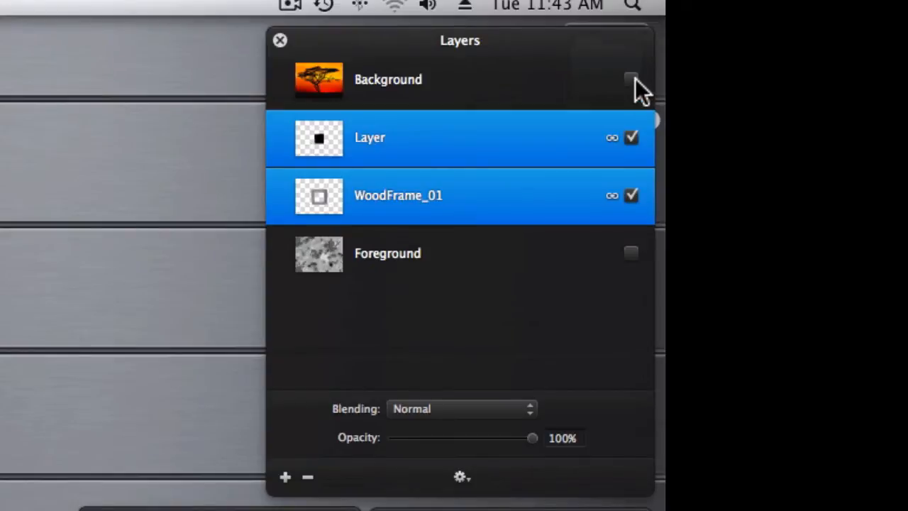
Step: Show the Background layer again and select it to clip the sunset tree to the opening
left_click(630, 78)
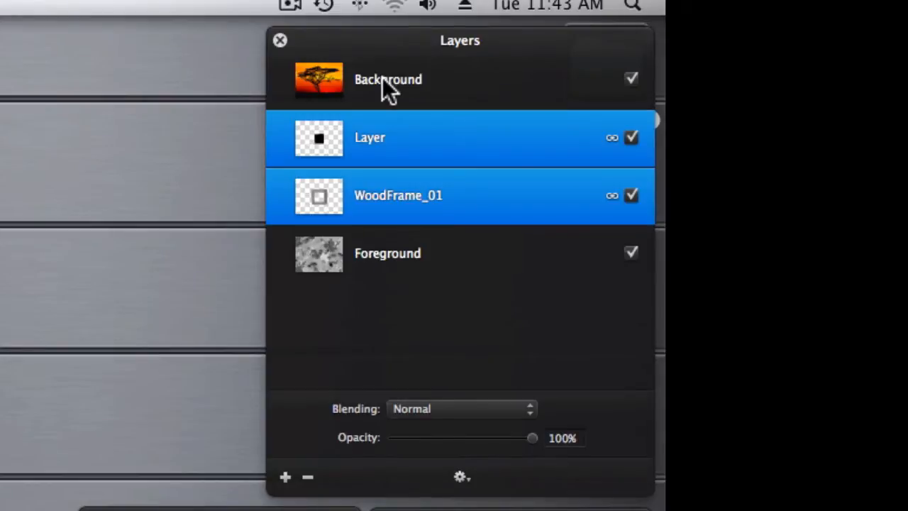
left_click(389, 79)
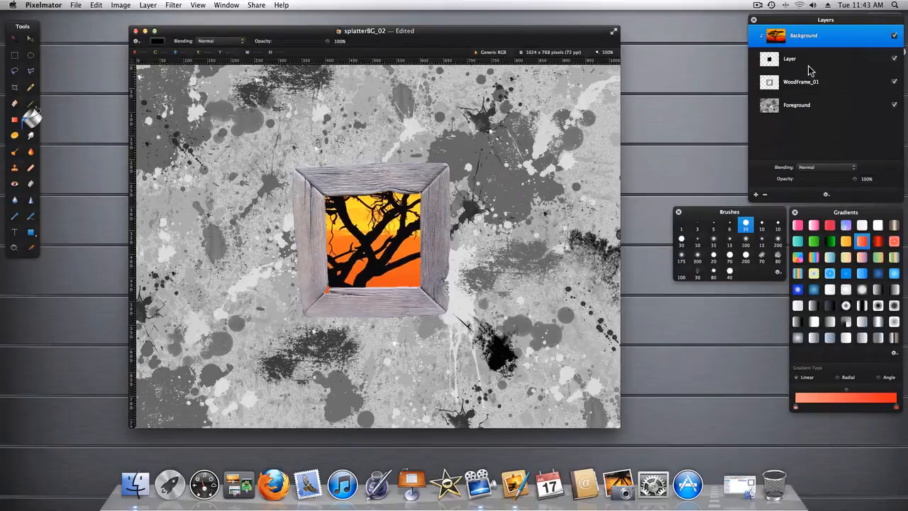
mouse_move(31, 39)
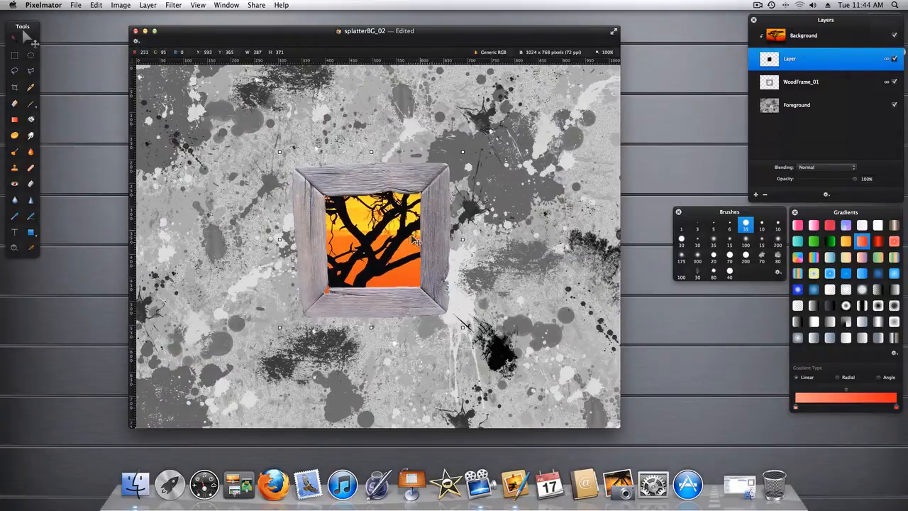
Step: Drag the linked frame around and settle it slightly left of centre over a branchy tree area
left_click_drag(369, 238, 482, 210)
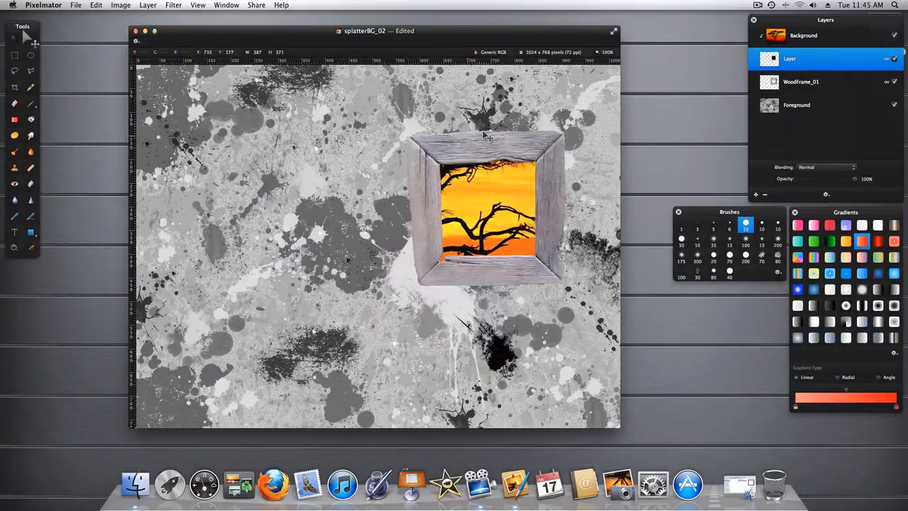
left_click_drag(485, 206, 244, 234)
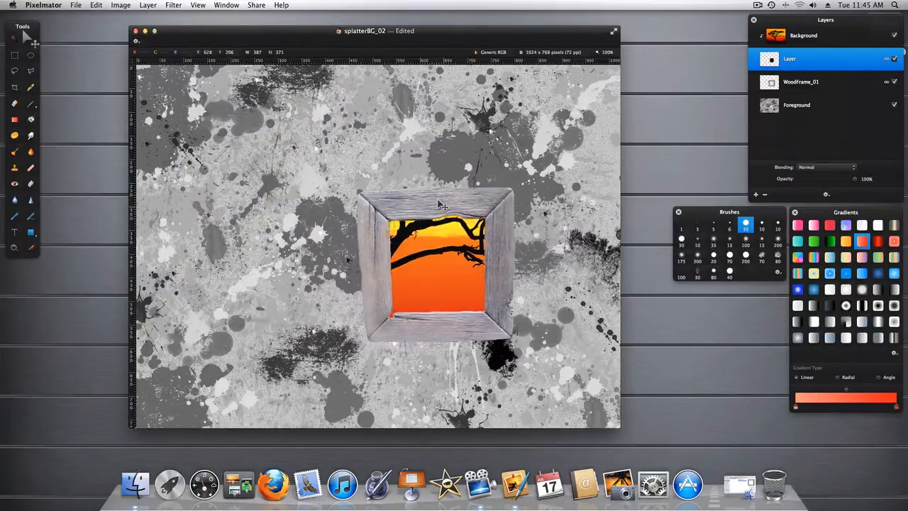
left_click_drag(437, 267, 281, 188)
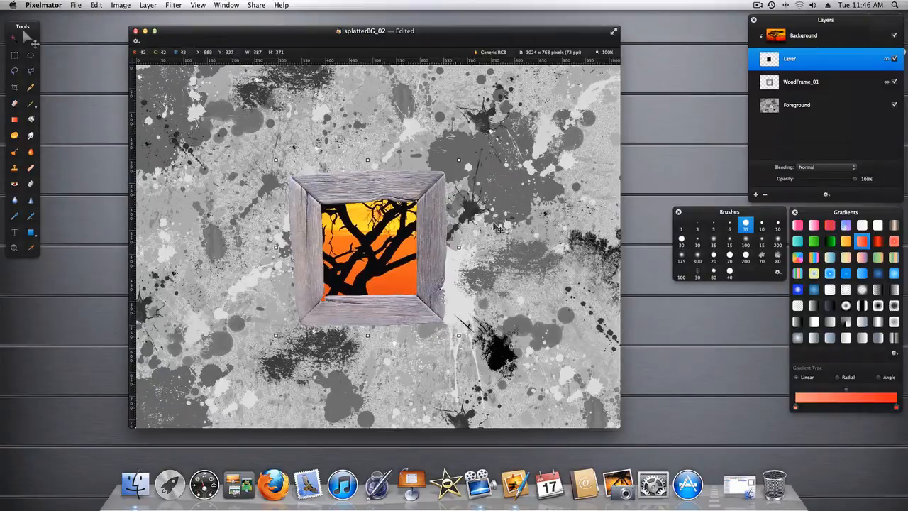
mouse_move(582, 159)
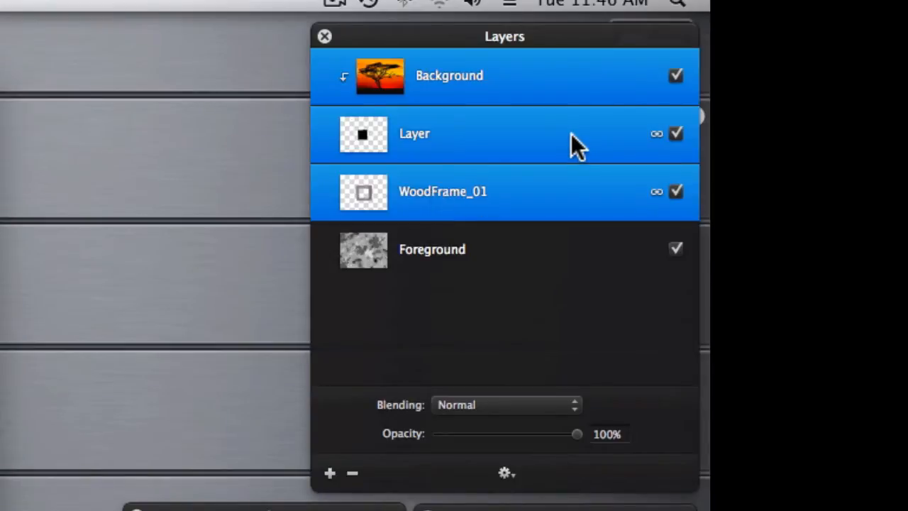
Step: Group the Background, black fill and WoodFrame_01 layers into a Group
right_click(579, 135)
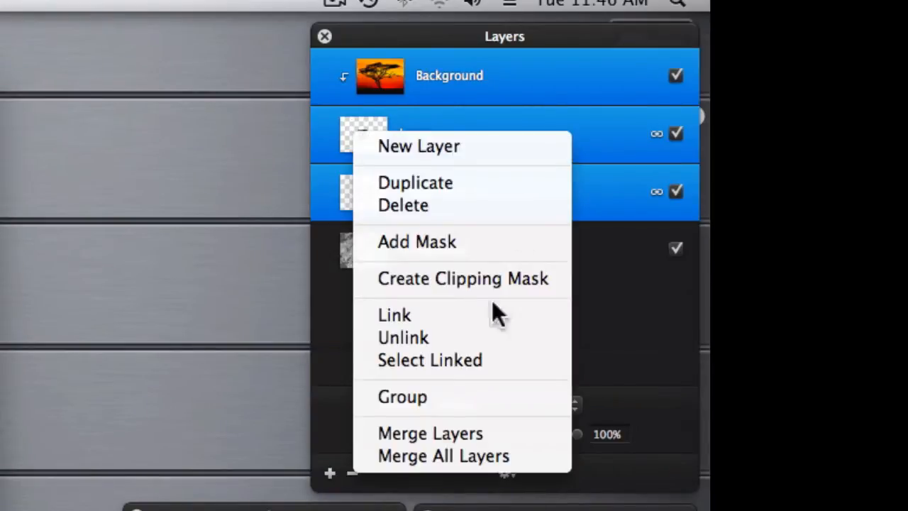
left_click(402, 398)
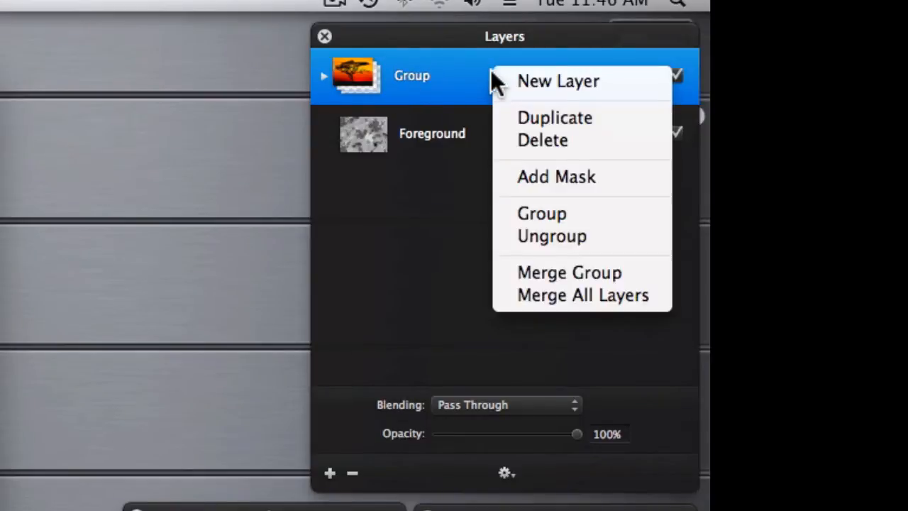
Step: Duplicate the group three times into Group copy, copy 1 and copy 2
left_click(554, 116)
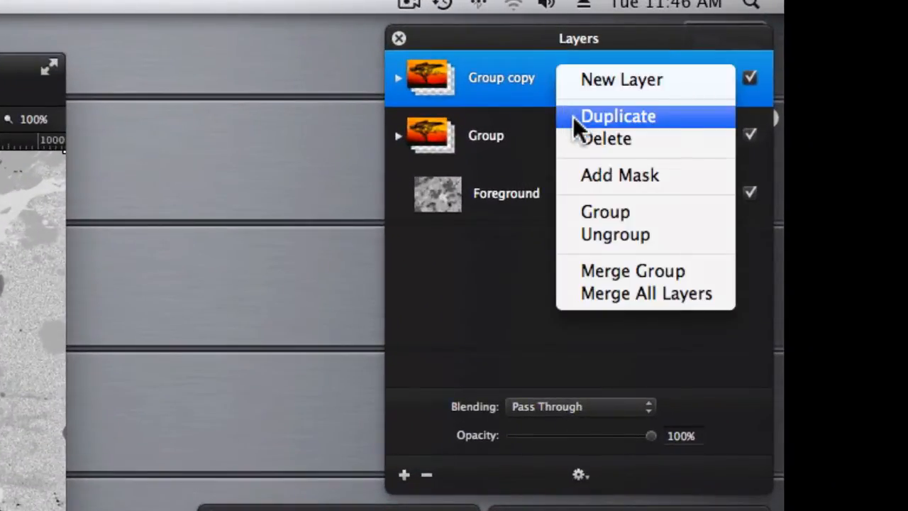
left_click(617, 117)
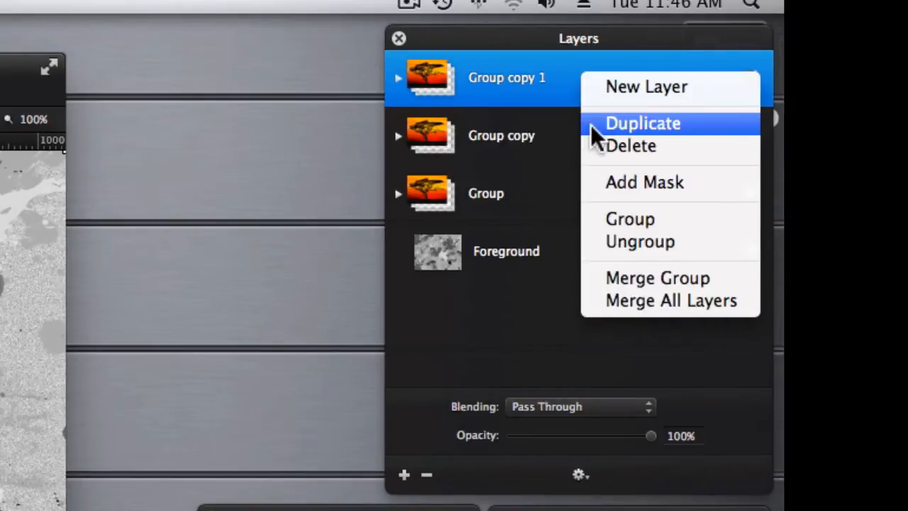
left_click(642, 122)
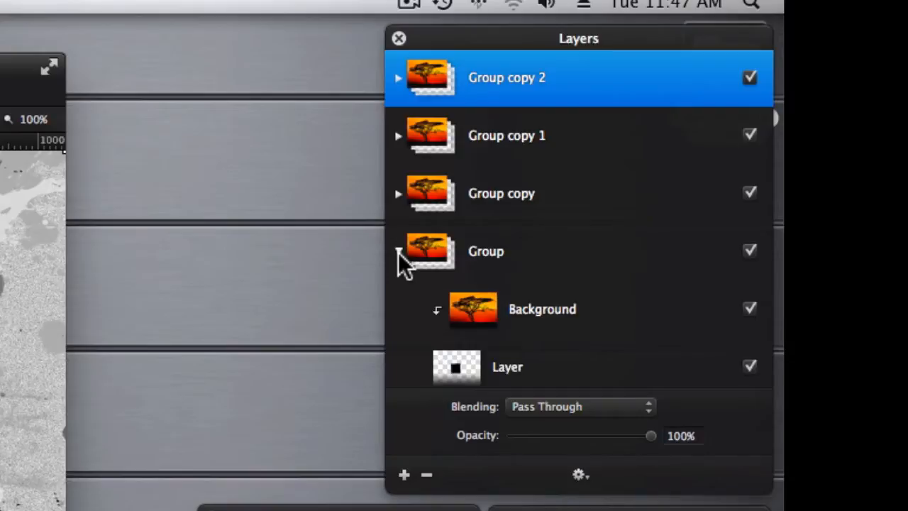
Step: Link Group copy's layer mask with WoodFrame_01 so the frame and its opening move together
left_click(398, 252)
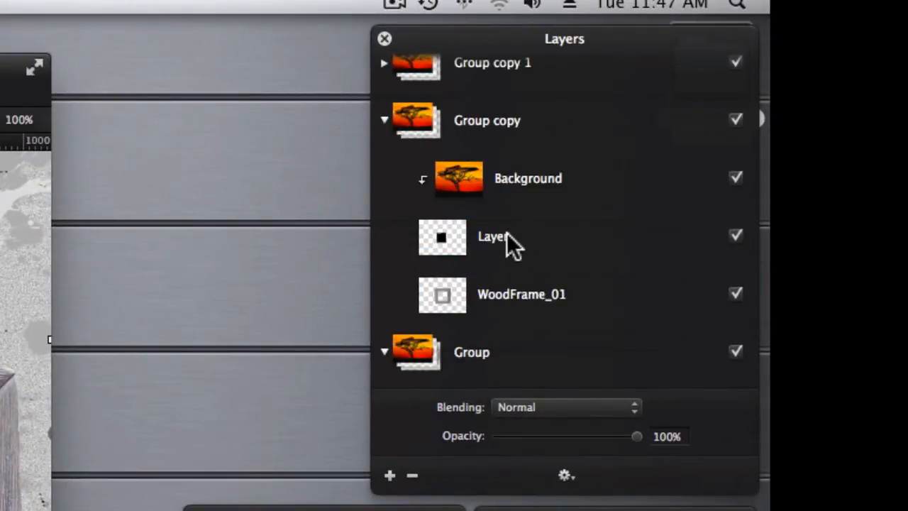
left_click(494, 235)
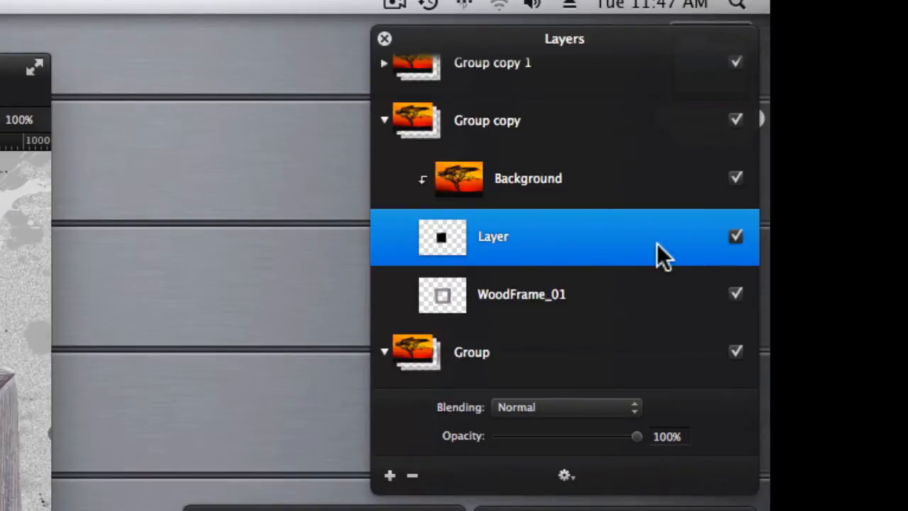
right_click(523, 294)
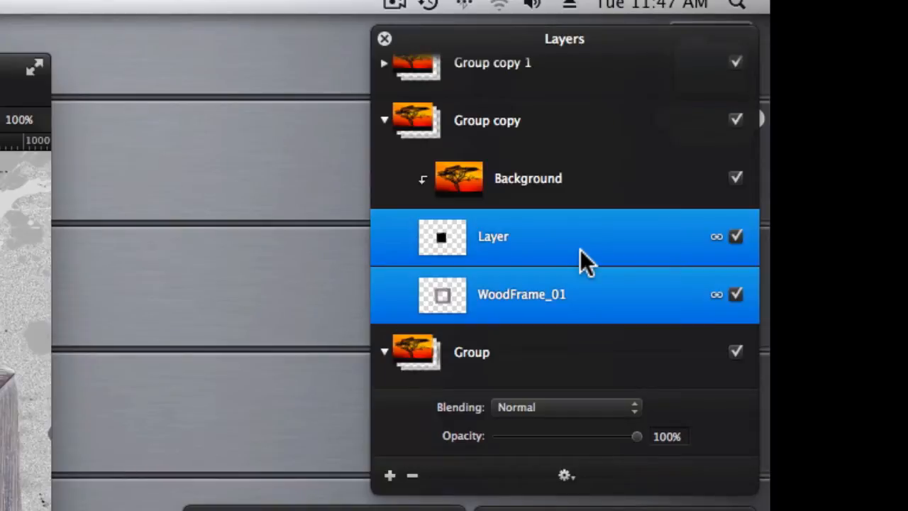
left_click(494, 236)
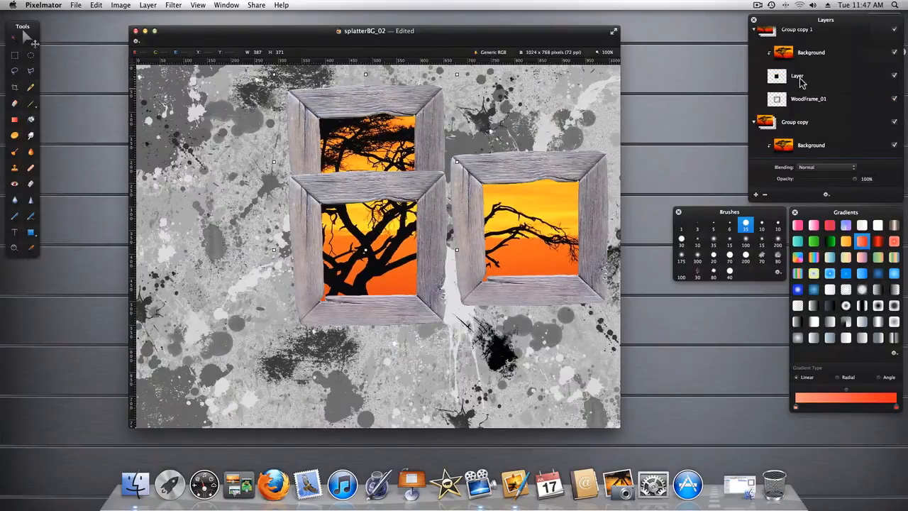
Step: Link Group copy 1's mask with WoodFrame_01 and spread the frames across the splatter
left_click(797, 77)
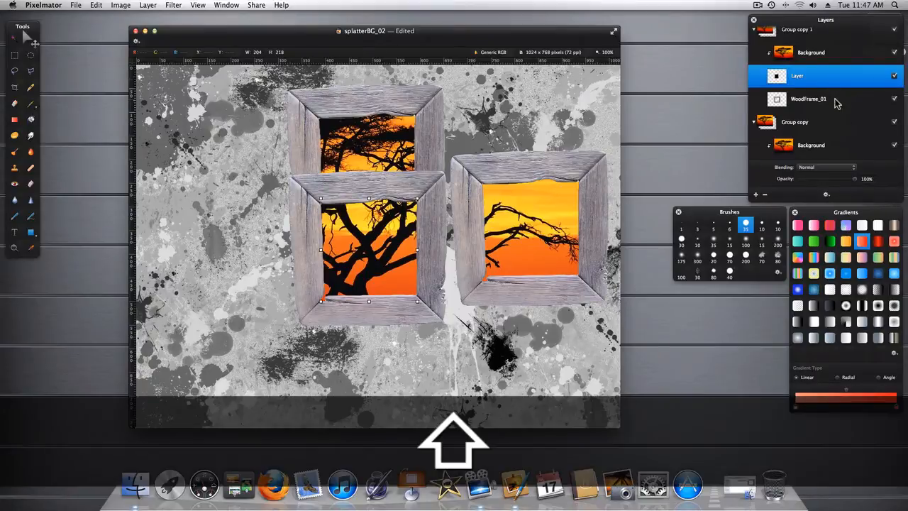
left_click(808, 99)
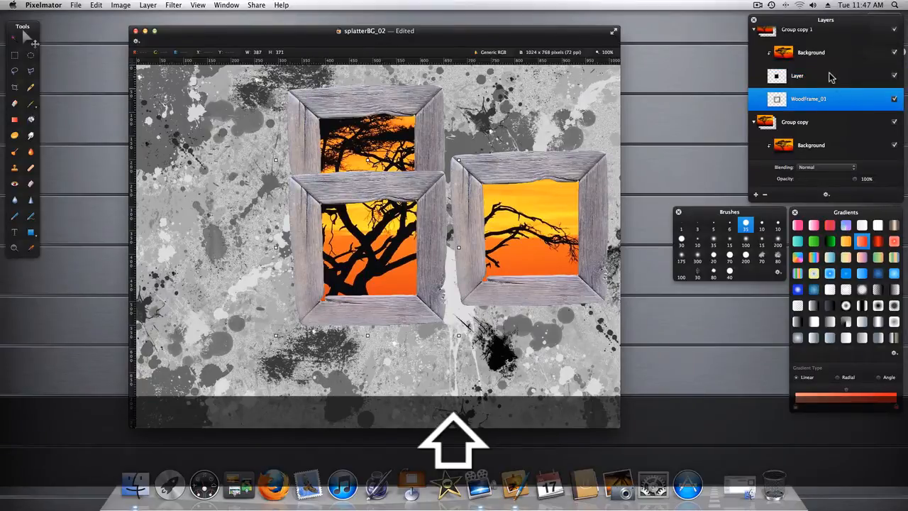
left_click(798, 77)
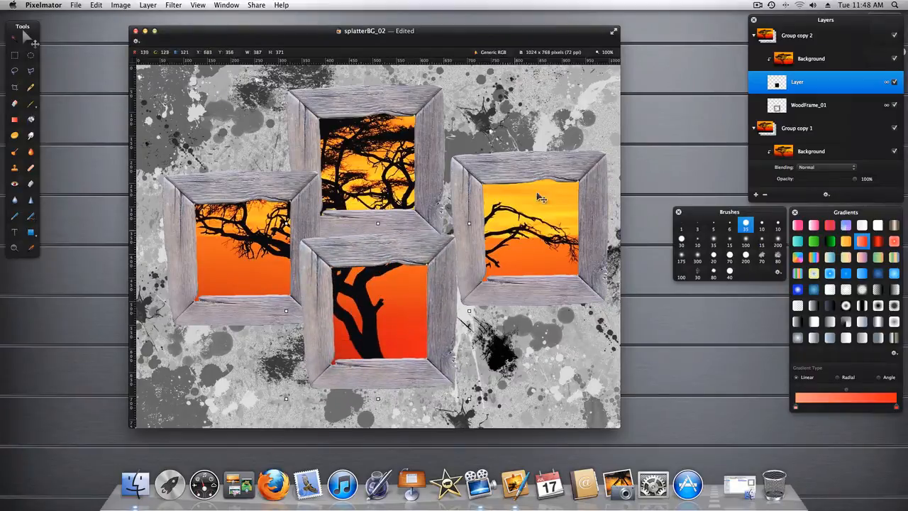
mouse_move(552, 120)
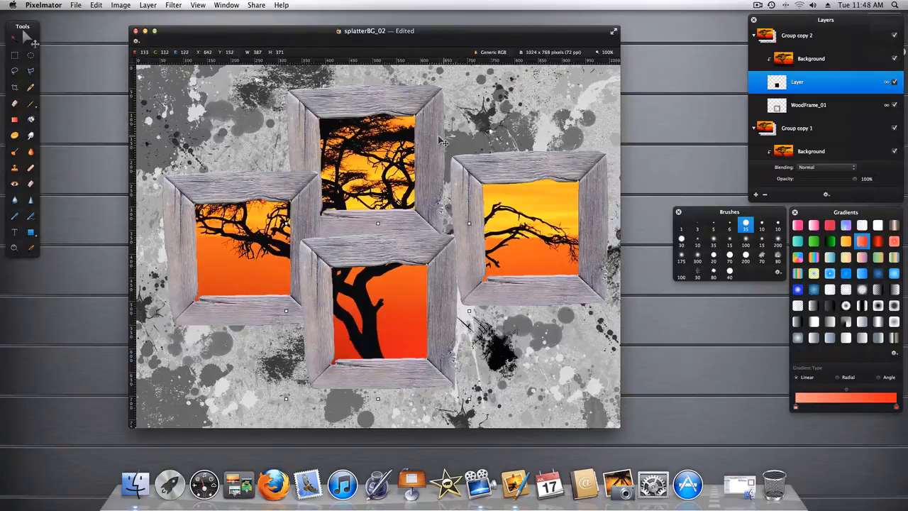
mouse_move(439, 142)
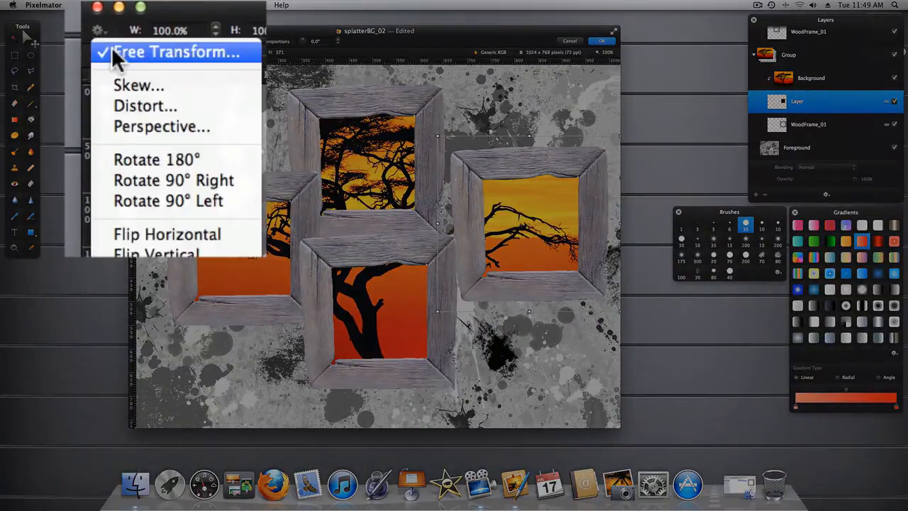
Step: Free Transform the right-hand frame to about 21 degrees and apply the rotation
left_click(176, 51)
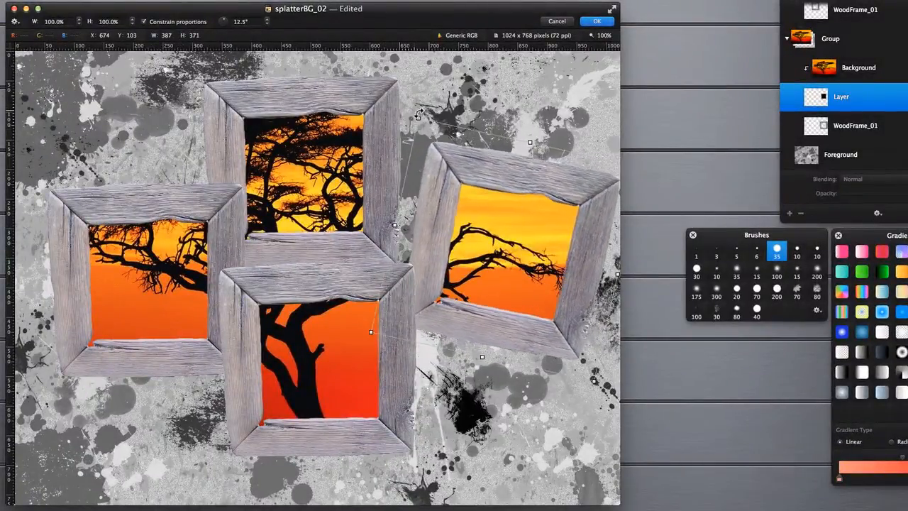
left_click_drag(419, 113, 447, 103)
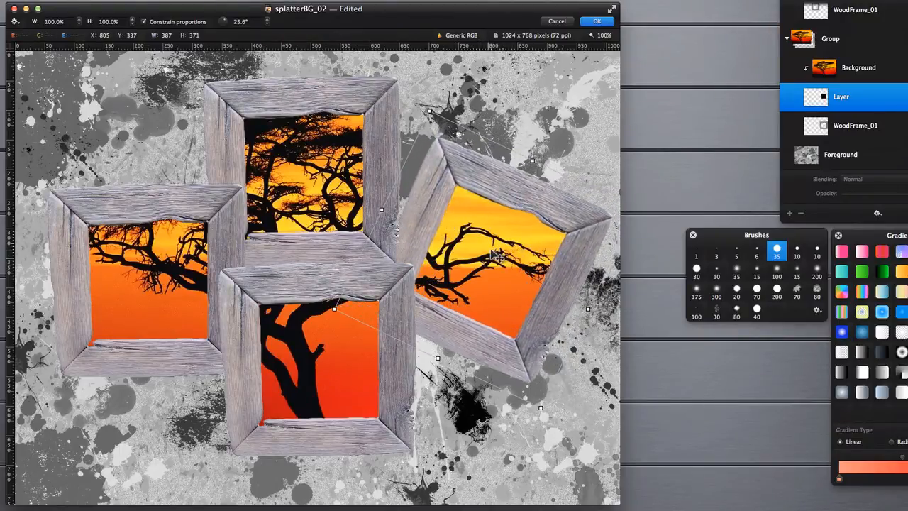
mouse_move(542, 233)
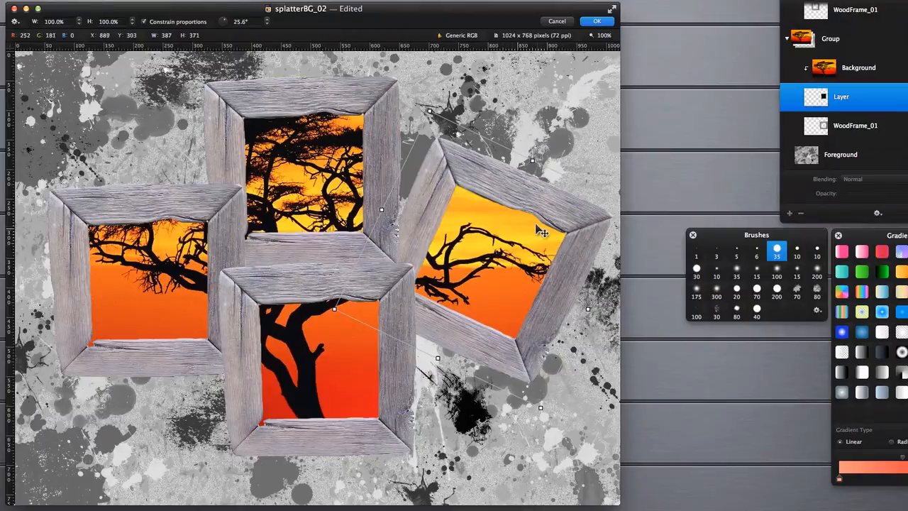
mouse_move(528, 183)
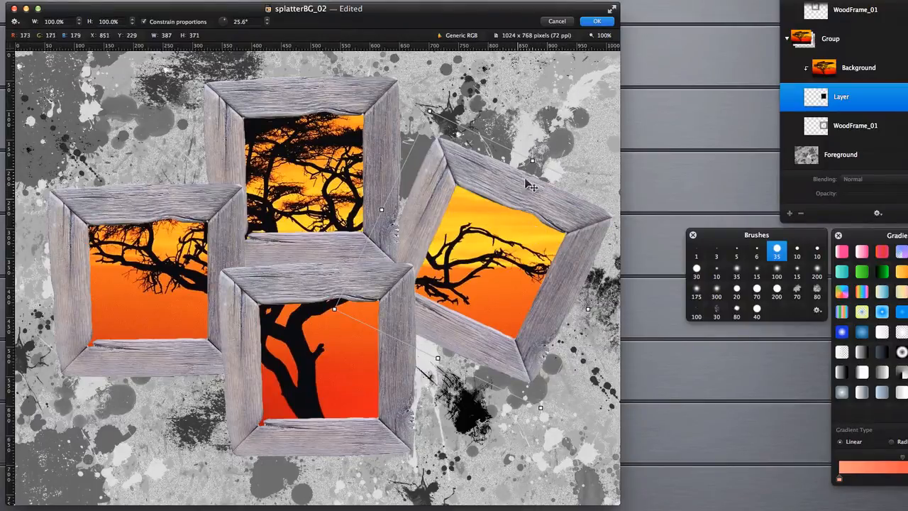
left_click(596, 21)
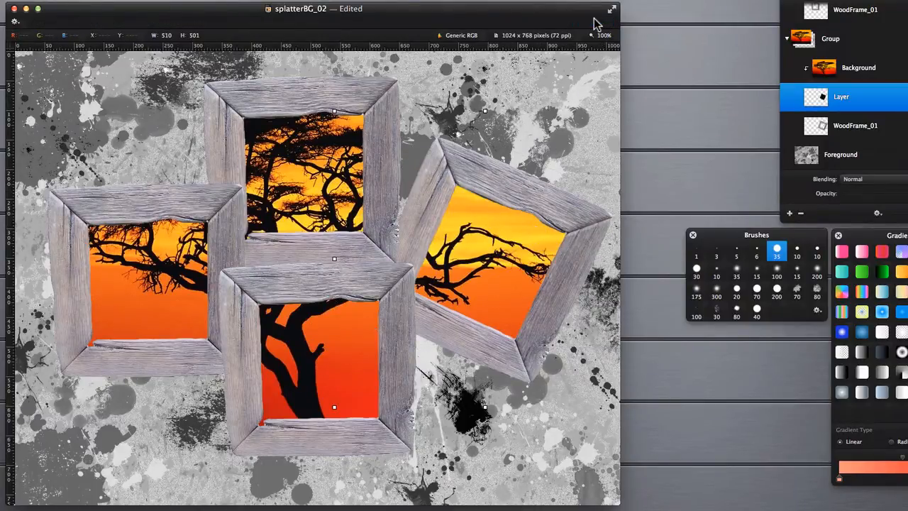
mouse_move(755, 67)
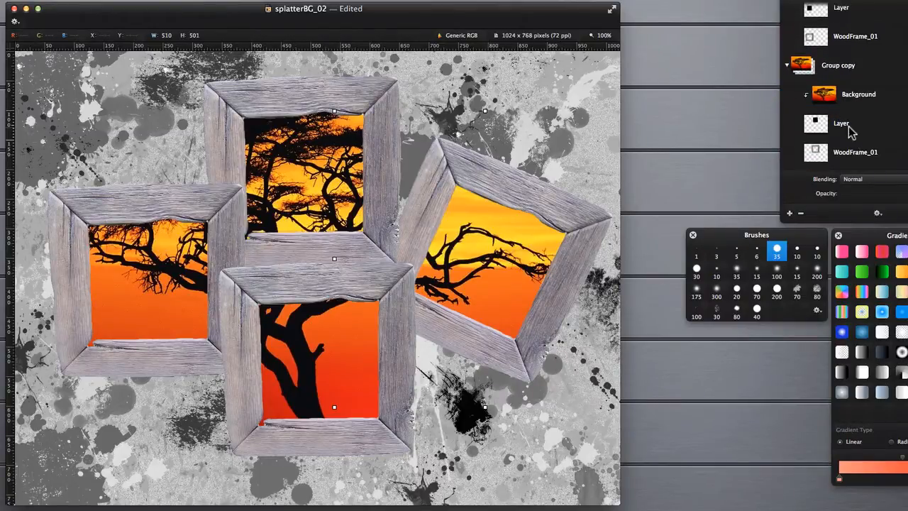
Step: Tilt the top frame and the next one at their own angles via Free Transform
left_click(840, 122)
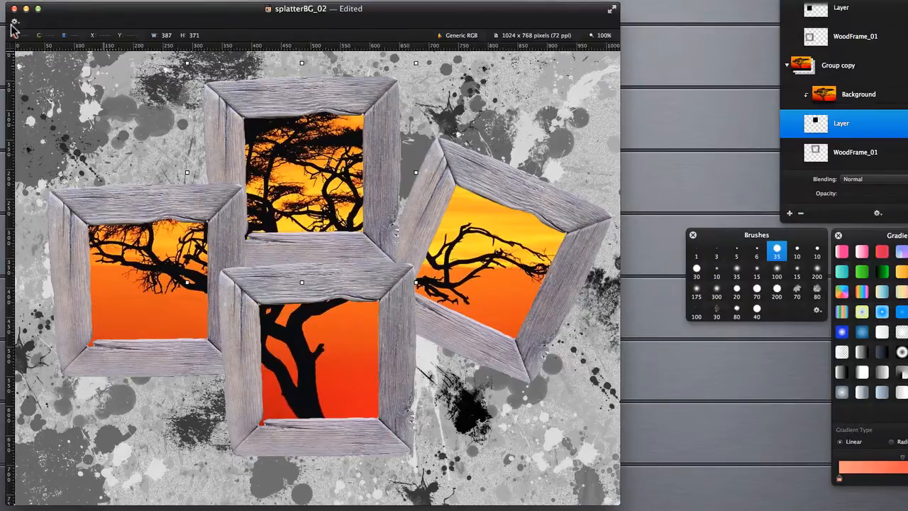
left_click(21, 34)
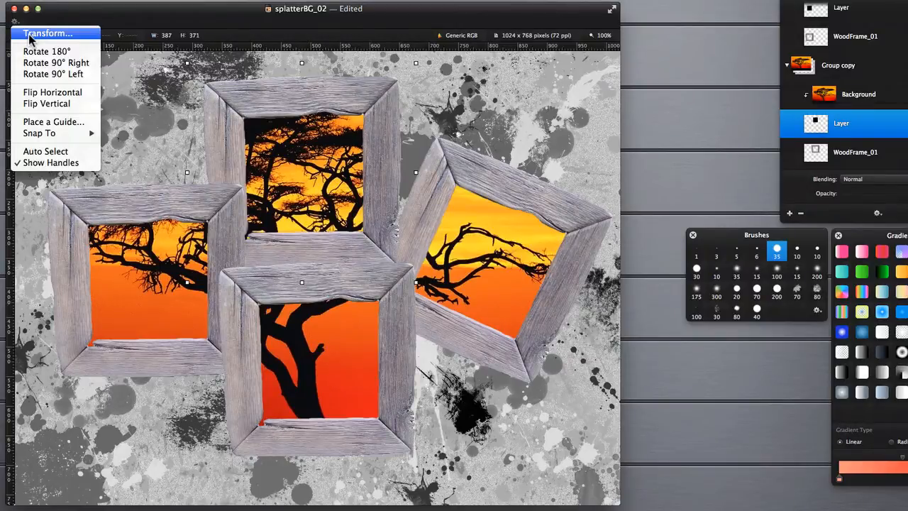
left_click(49, 34)
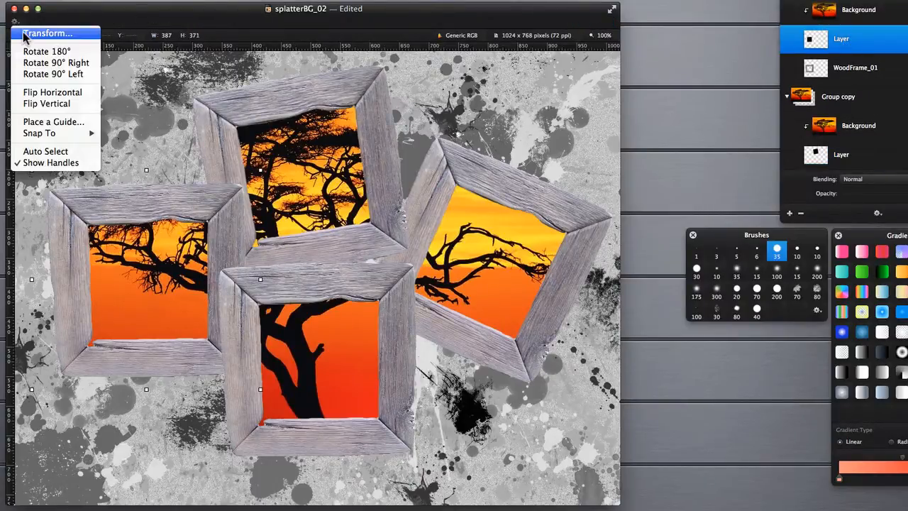
left_click(49, 34)
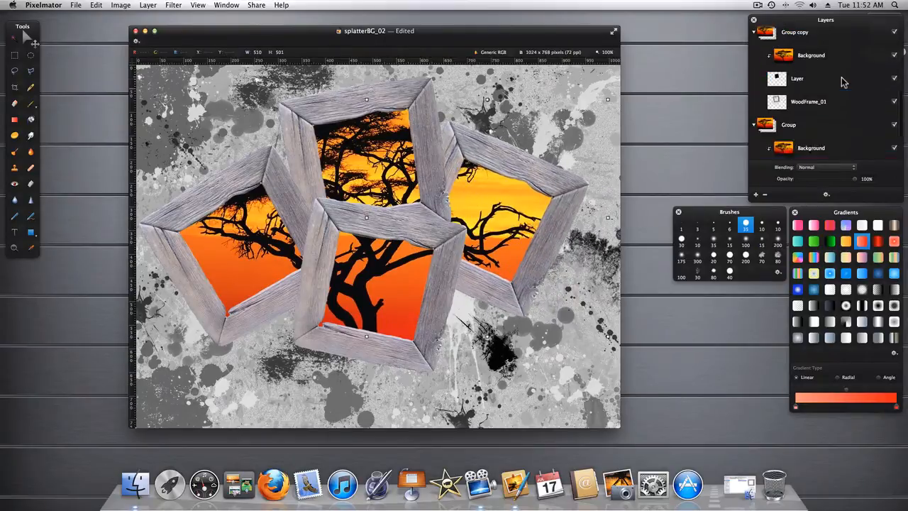
Step: Drag the tilted frames into a tighter overlapping cluster and select the Foreground layer
left_click(798, 91)
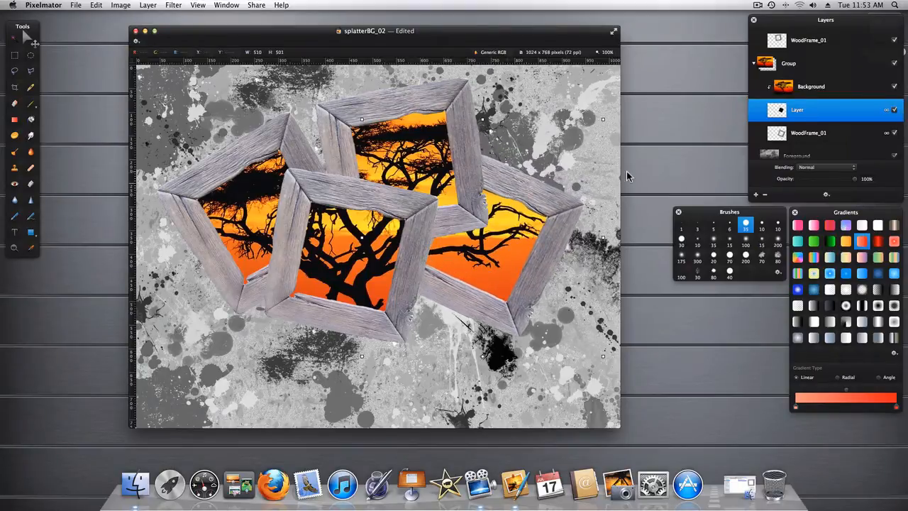
mouse_move(556, 139)
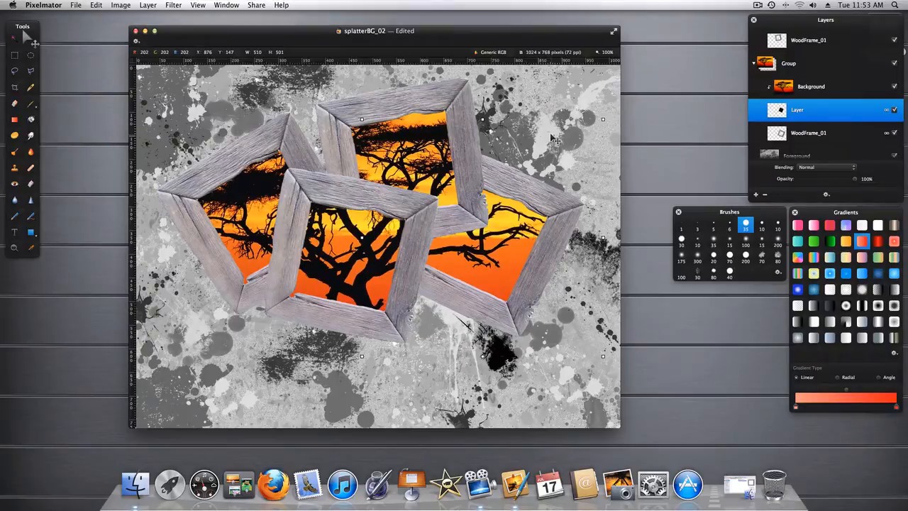
mouse_move(518, 128)
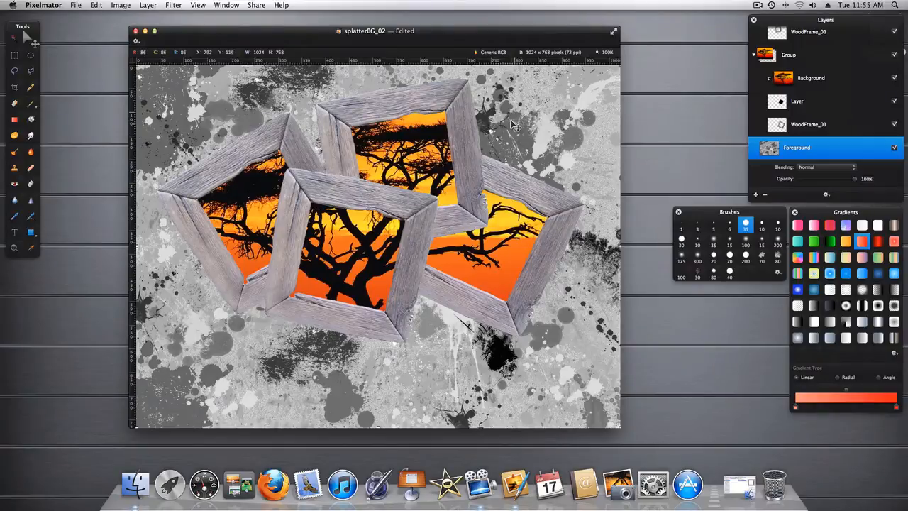
mouse_move(423, 149)
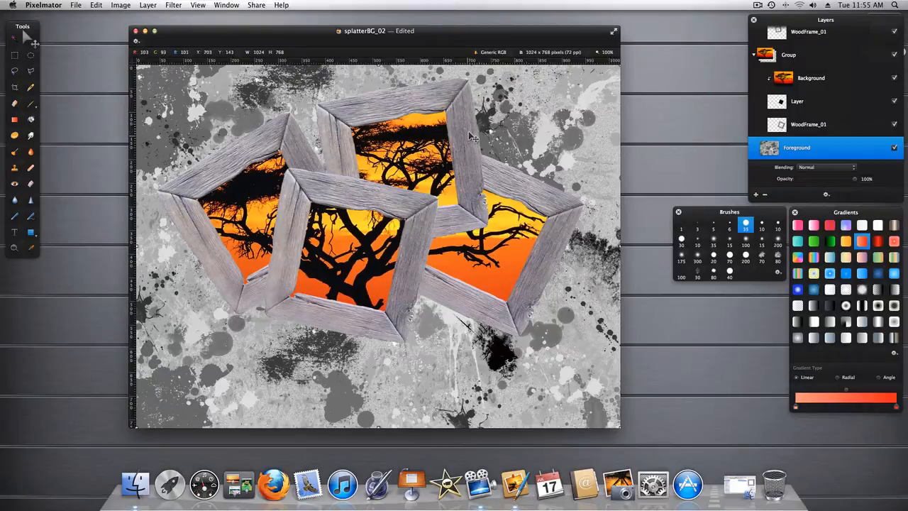
mouse_move(525, 131)
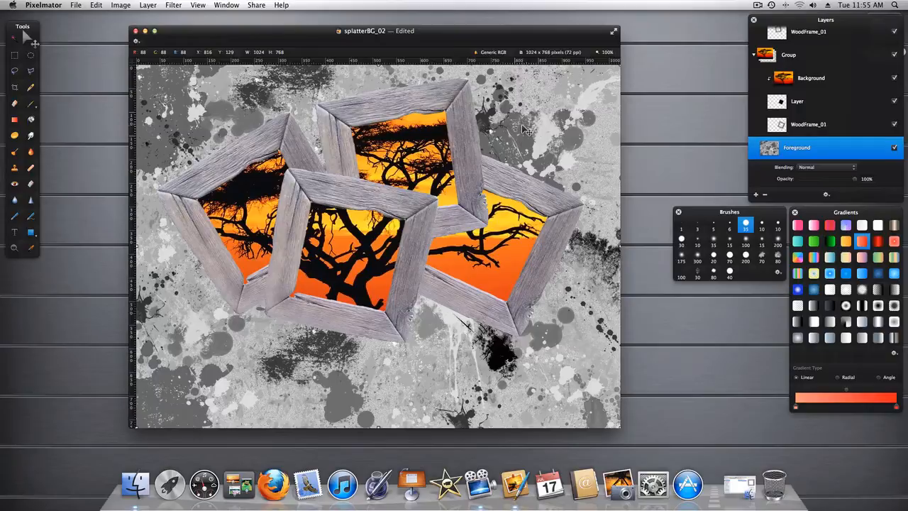
mouse_move(525, 133)
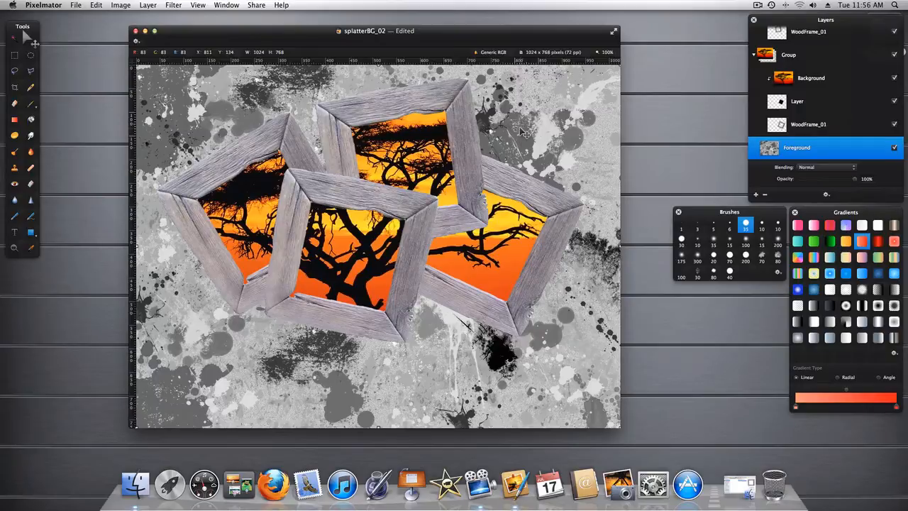